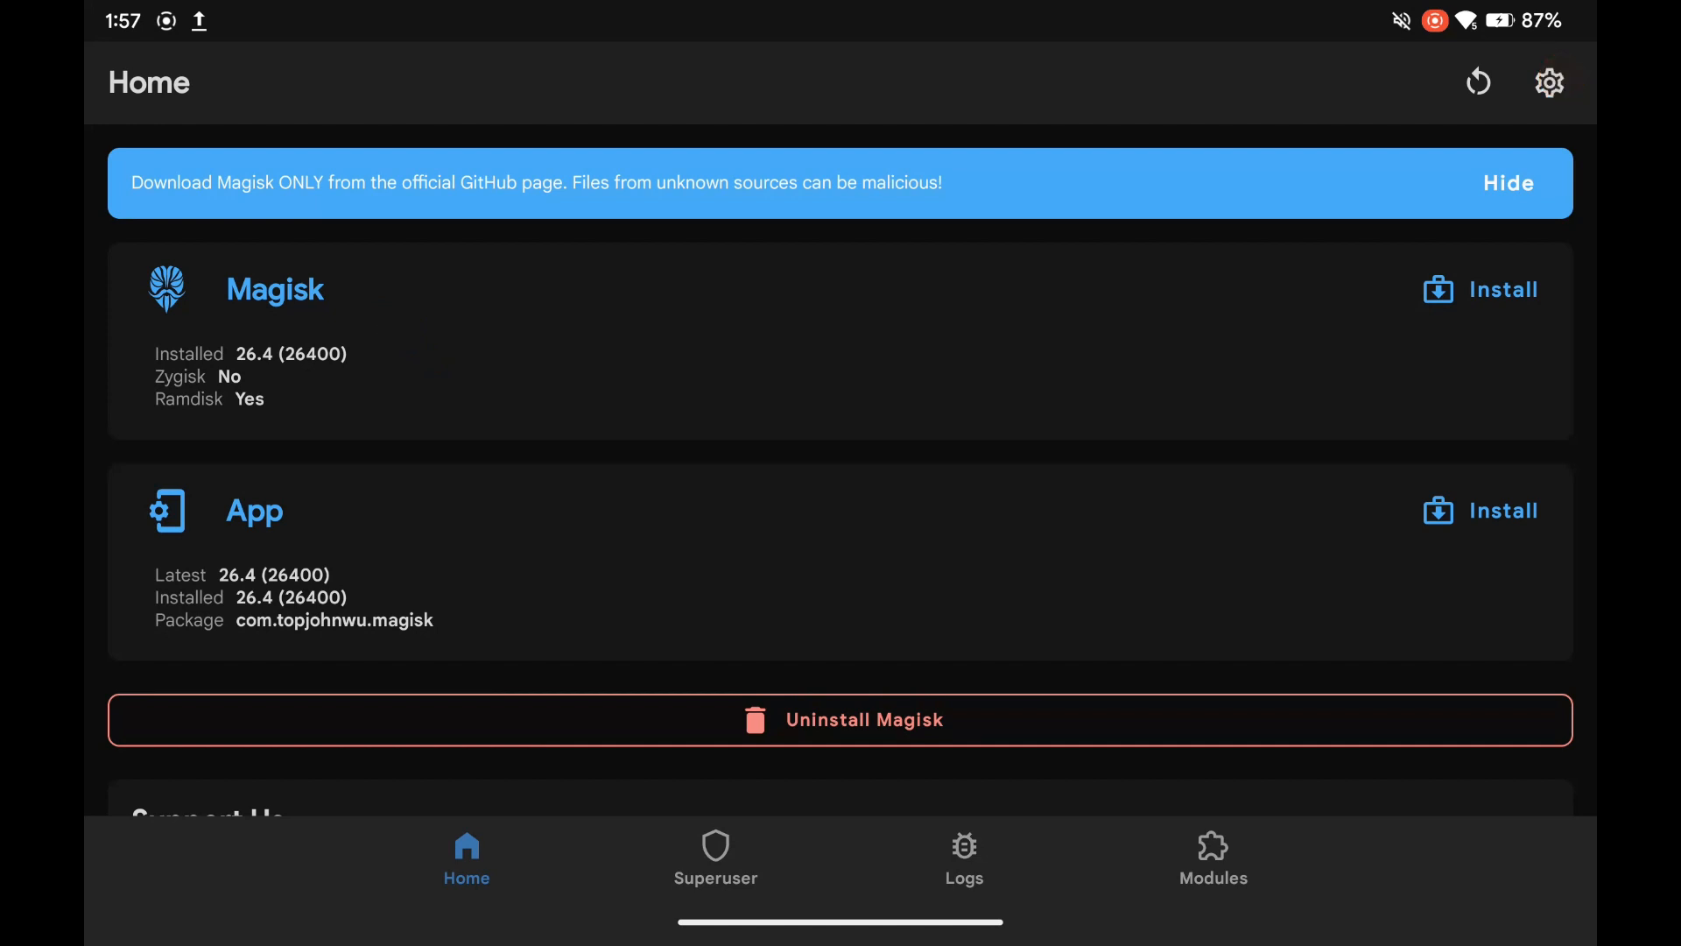
Jump to the README's 'How to install Magisk (Root tablet)' section and open its 'here' download link.
click(1549, 82)
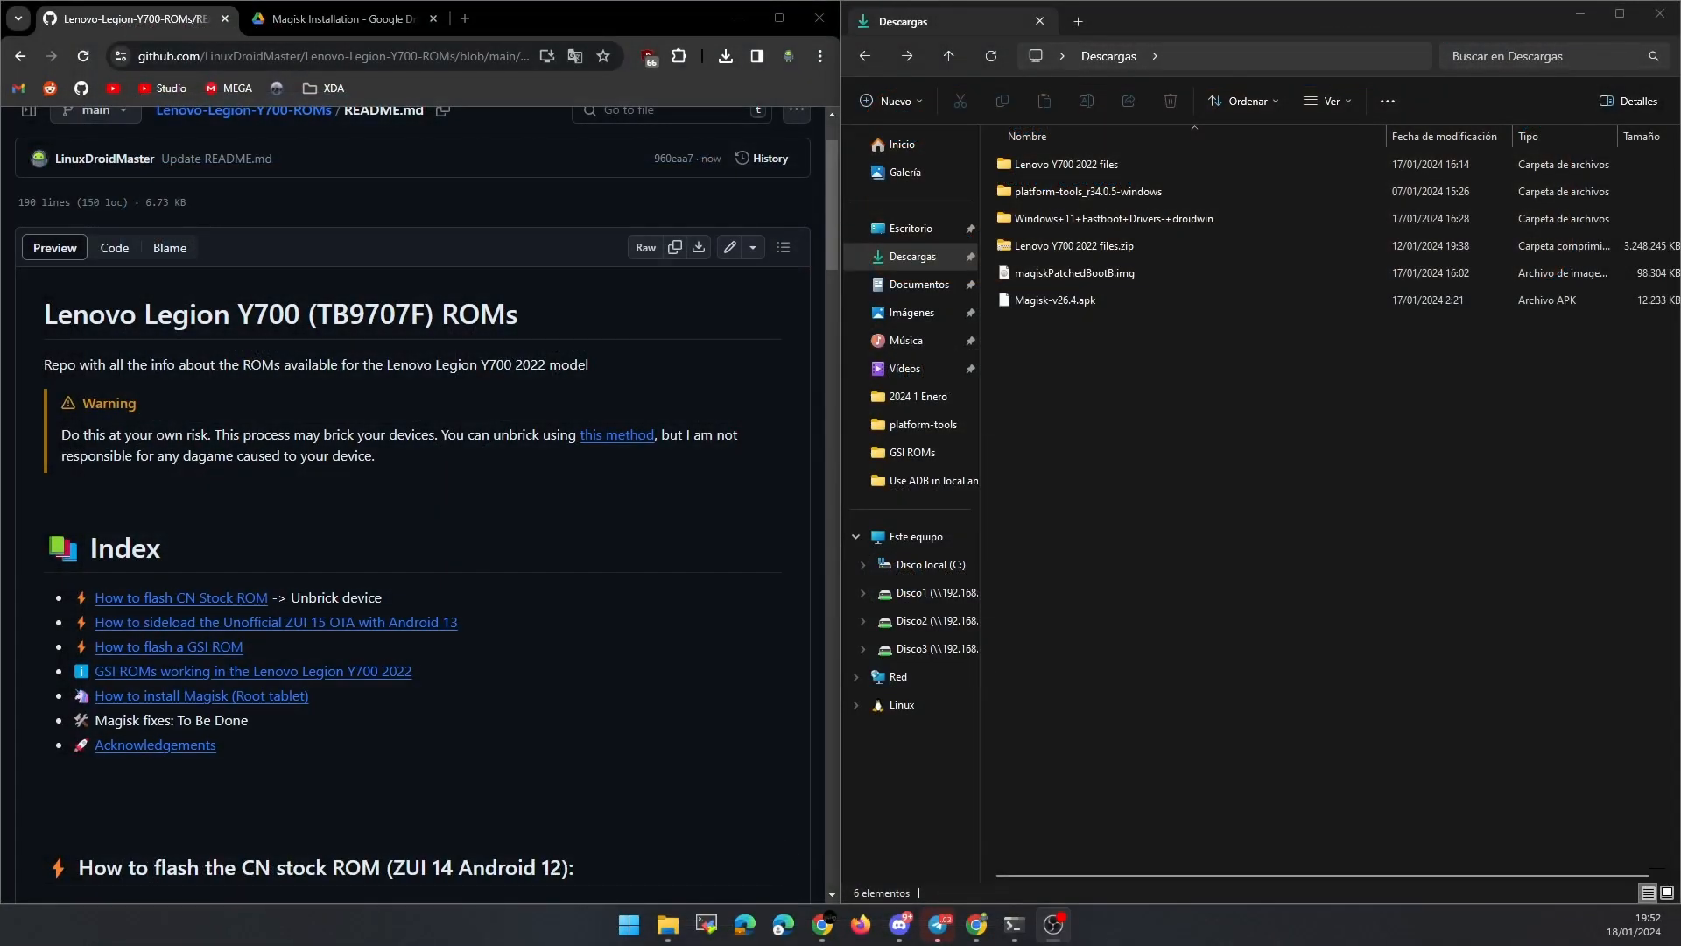
mouse_move(271, 706)
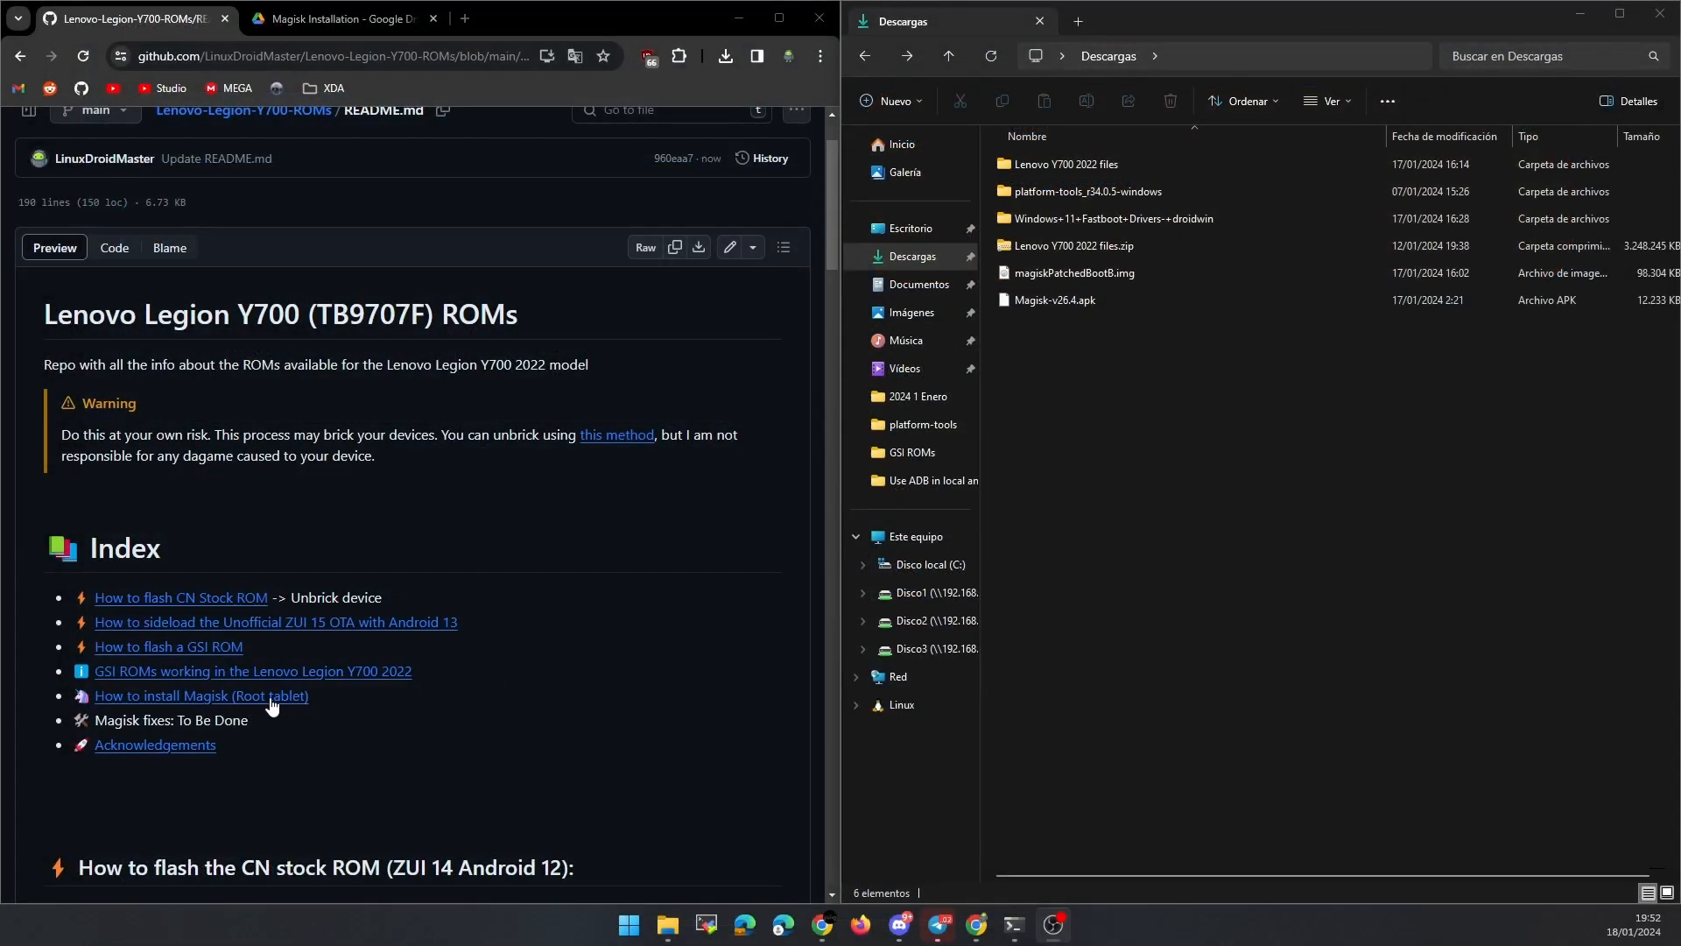
click(200, 694)
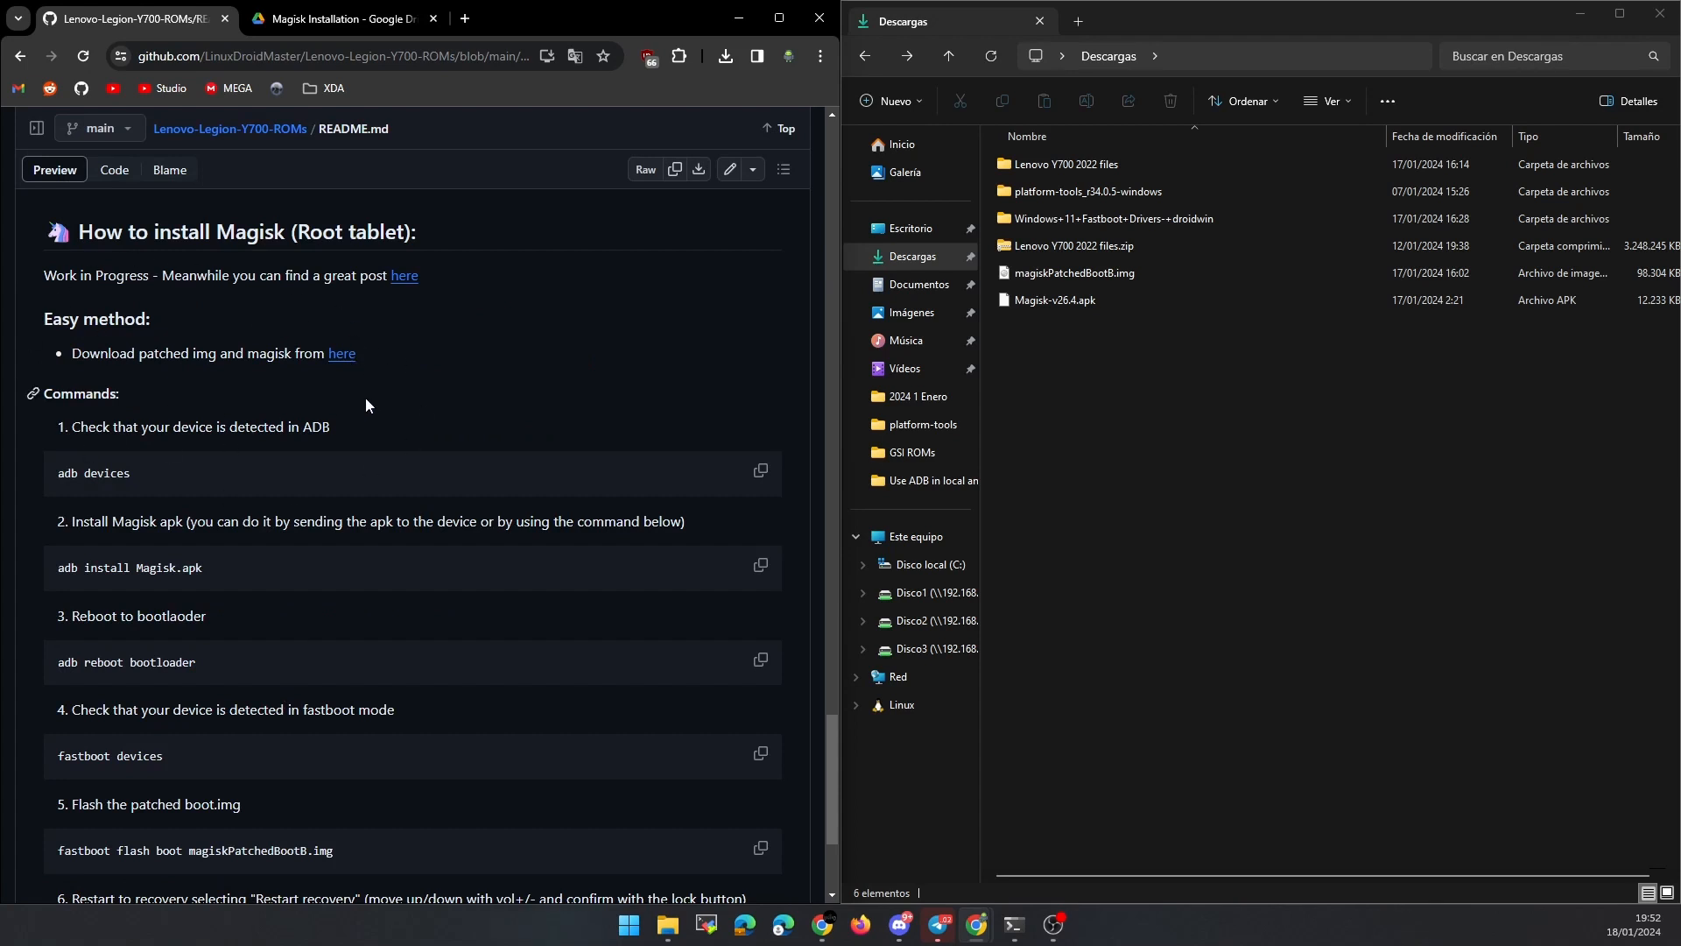
click(354, 18)
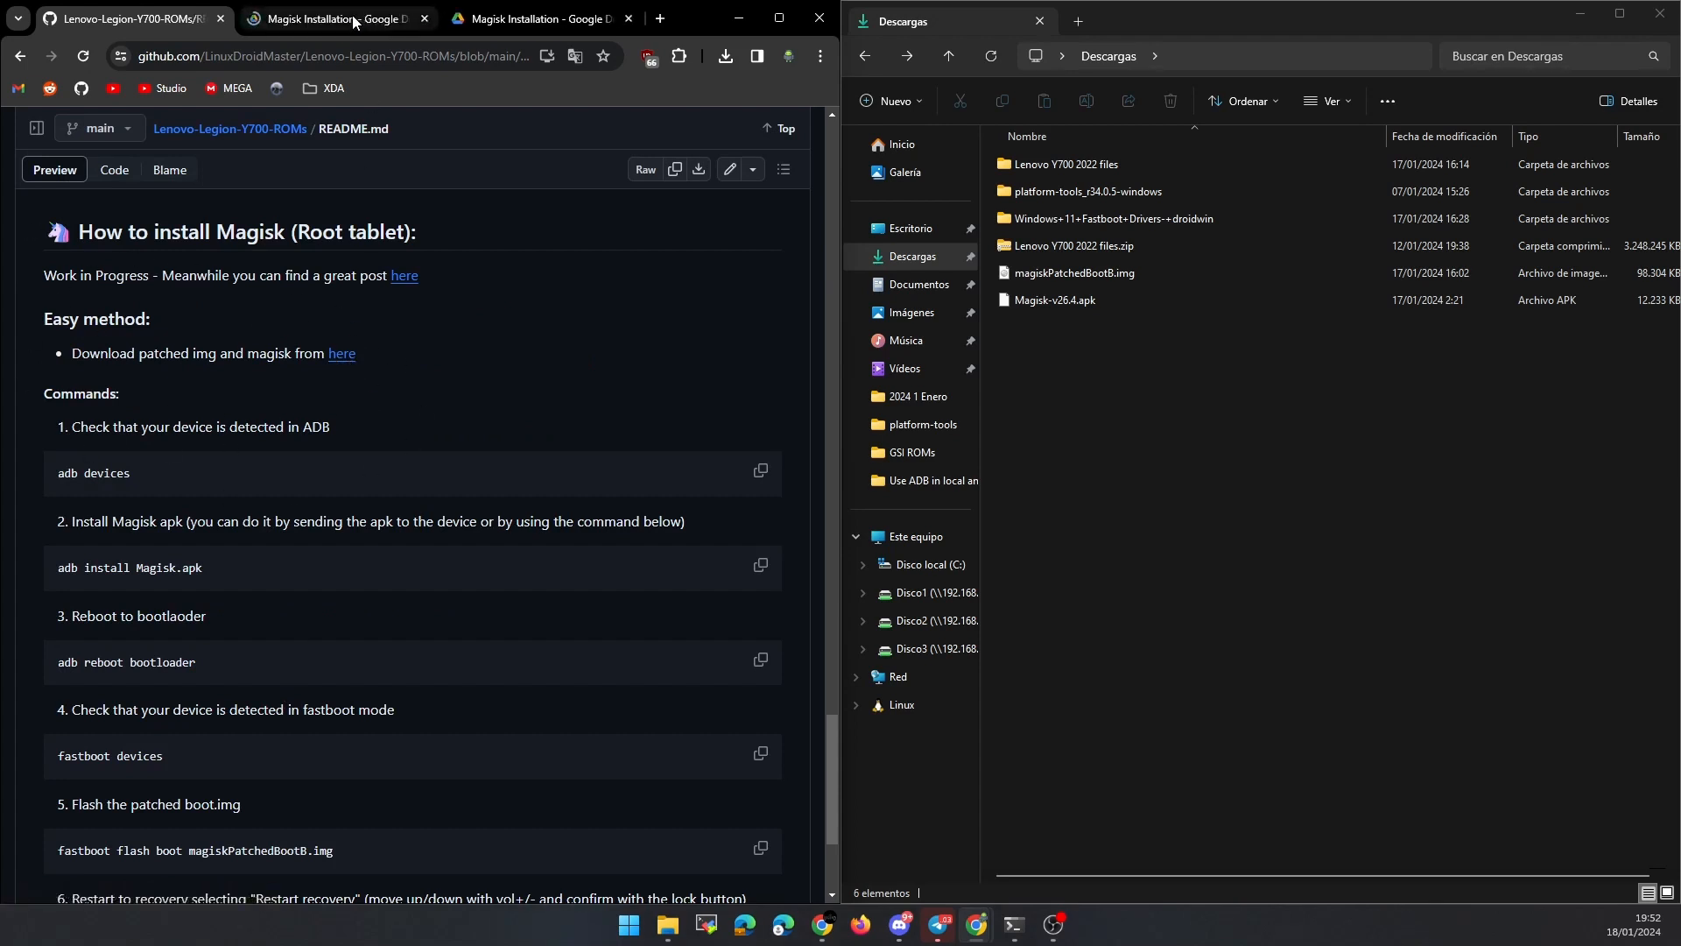
click(321, 19)
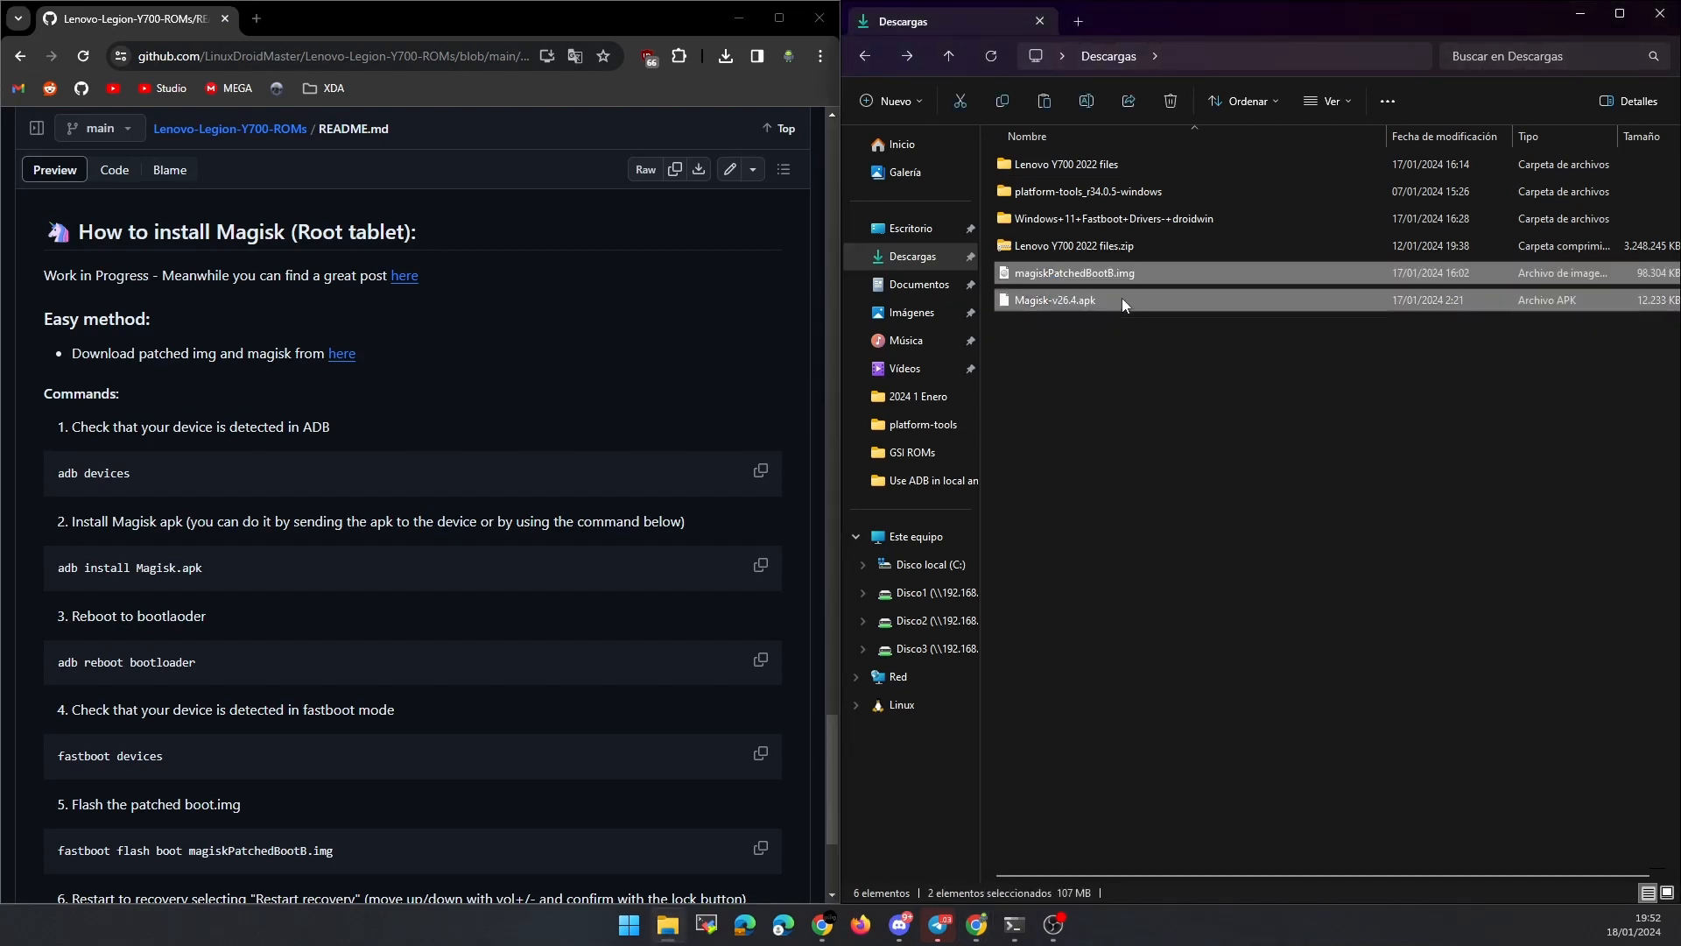
Open platform-tools_r34.0.5-windows > platform-tools to hold magiskPatchedBootB.img and Magisk-v26.4.apk.
double_click(1088, 191)
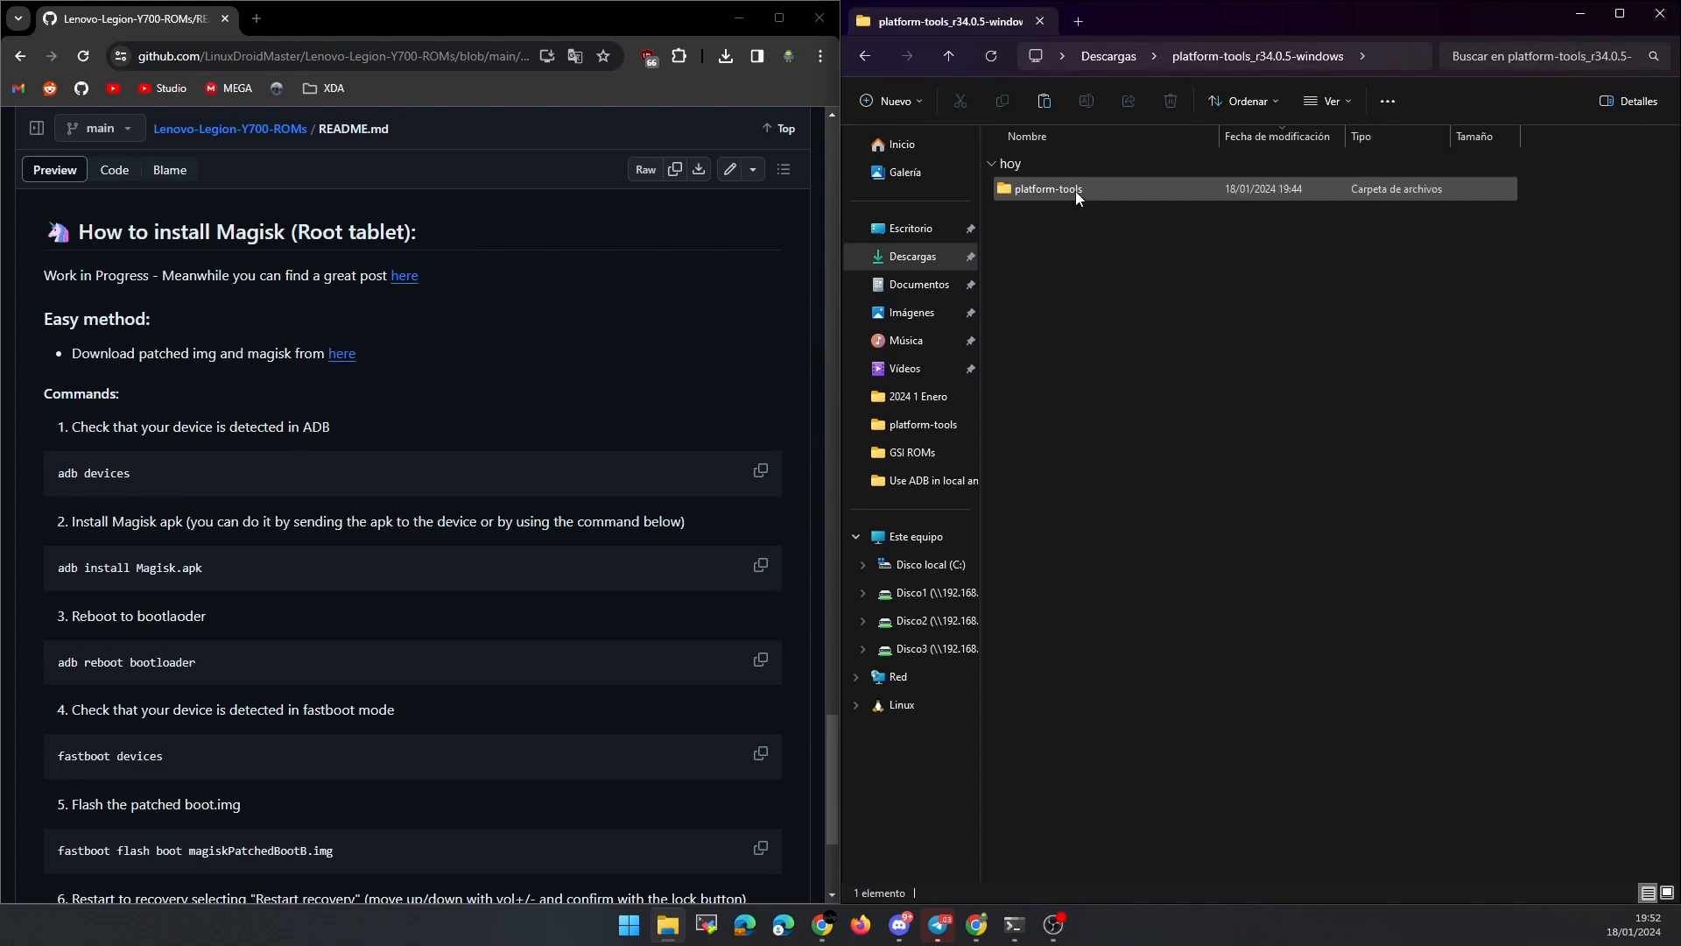
double_click(1045, 189)
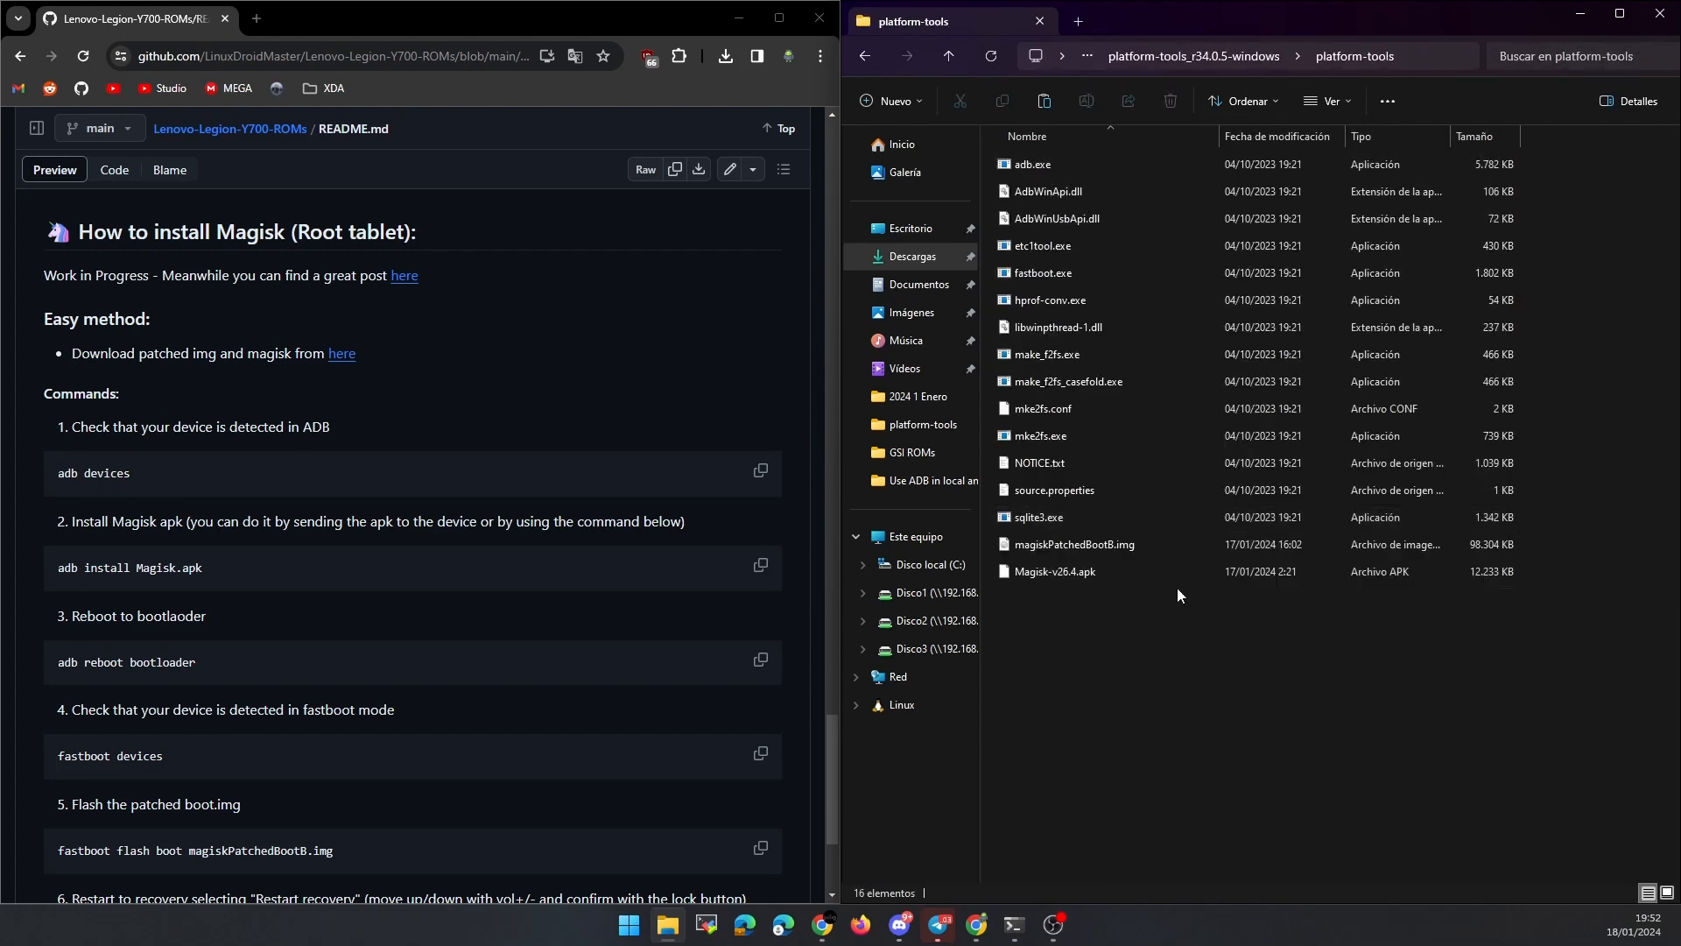
mouse_move(744, 525)
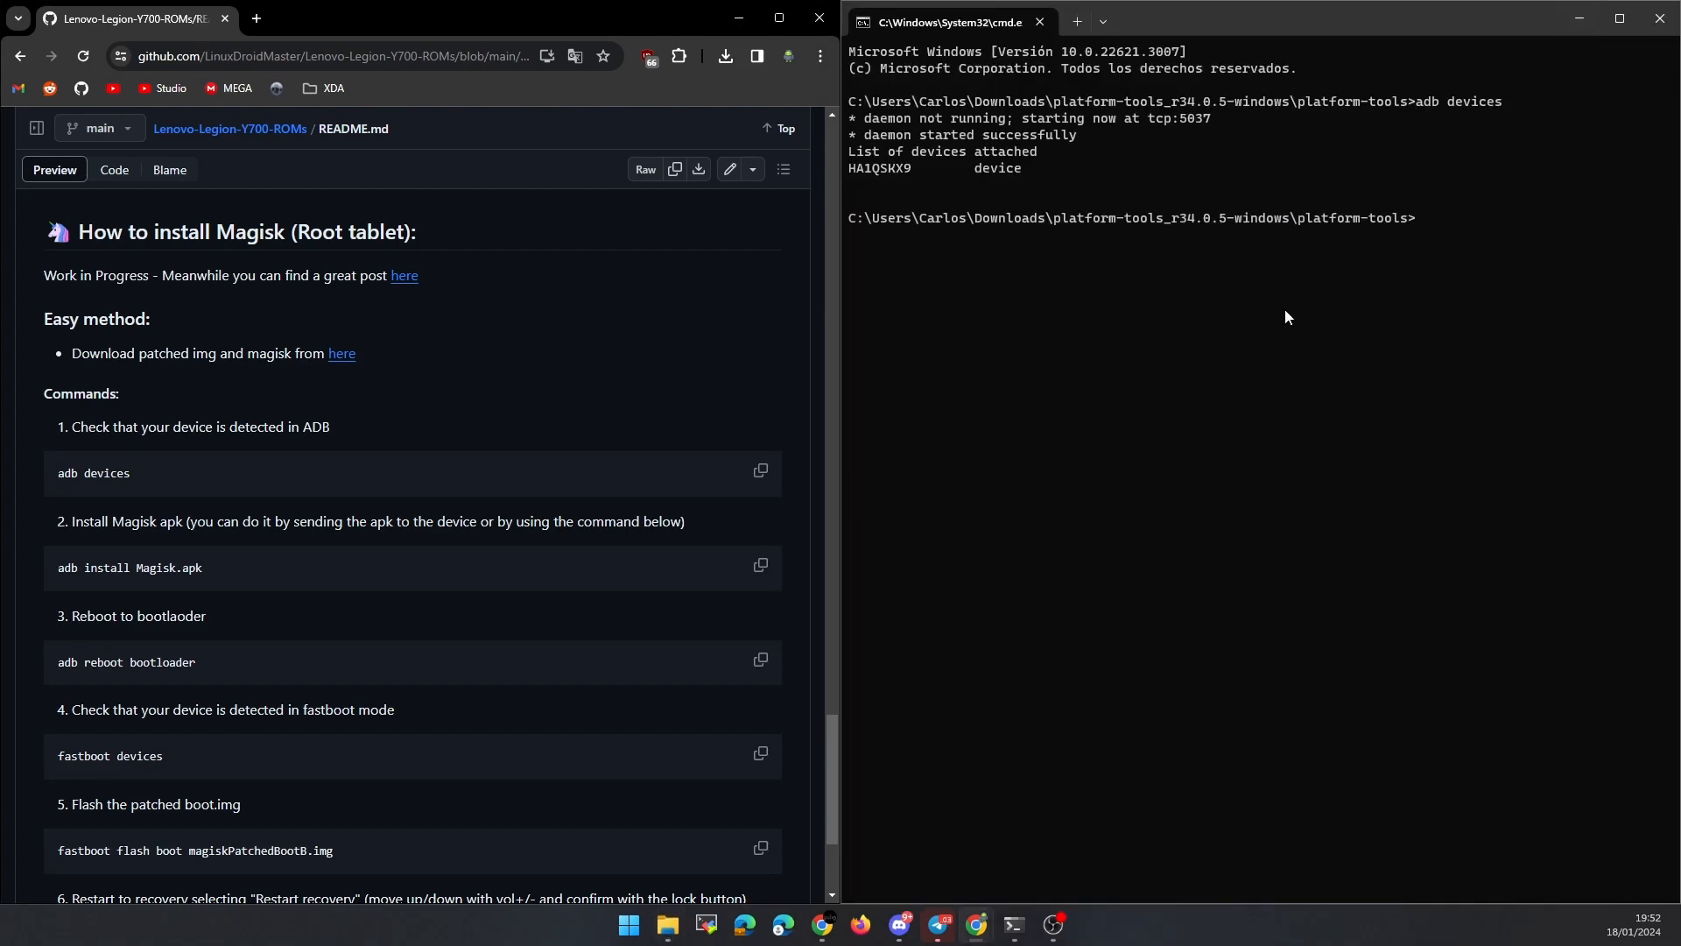
Check adb devices, list and clear the folder, then begin adb install Magisk-v26.4.apk.
text(dir)
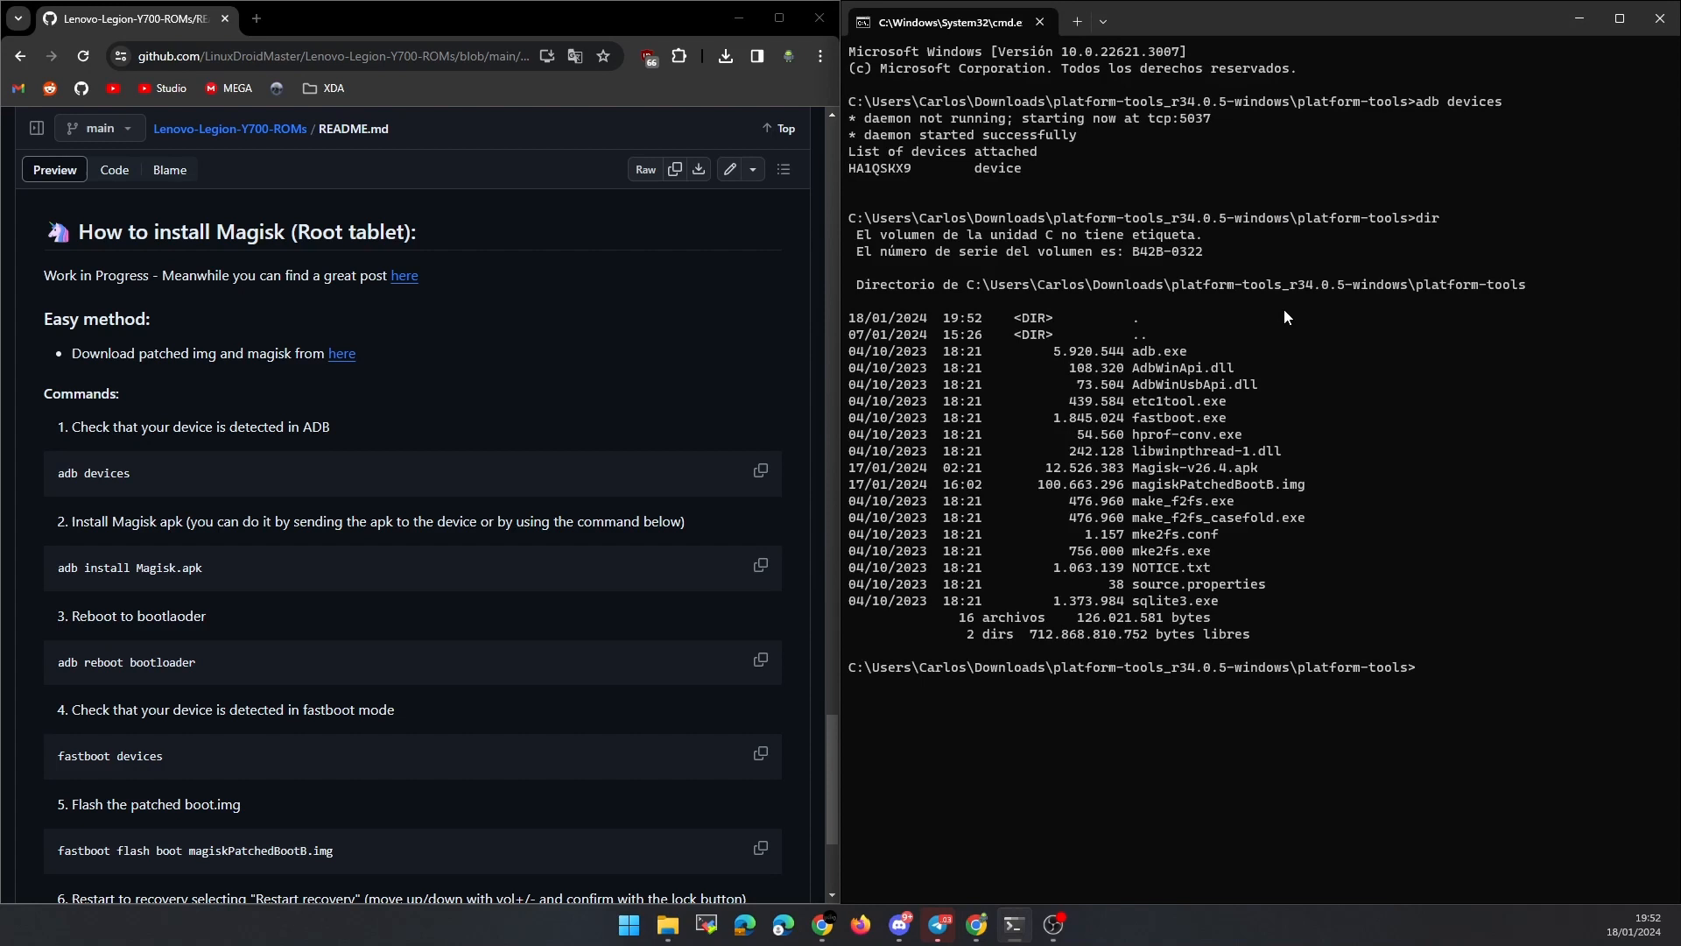
text(cls)
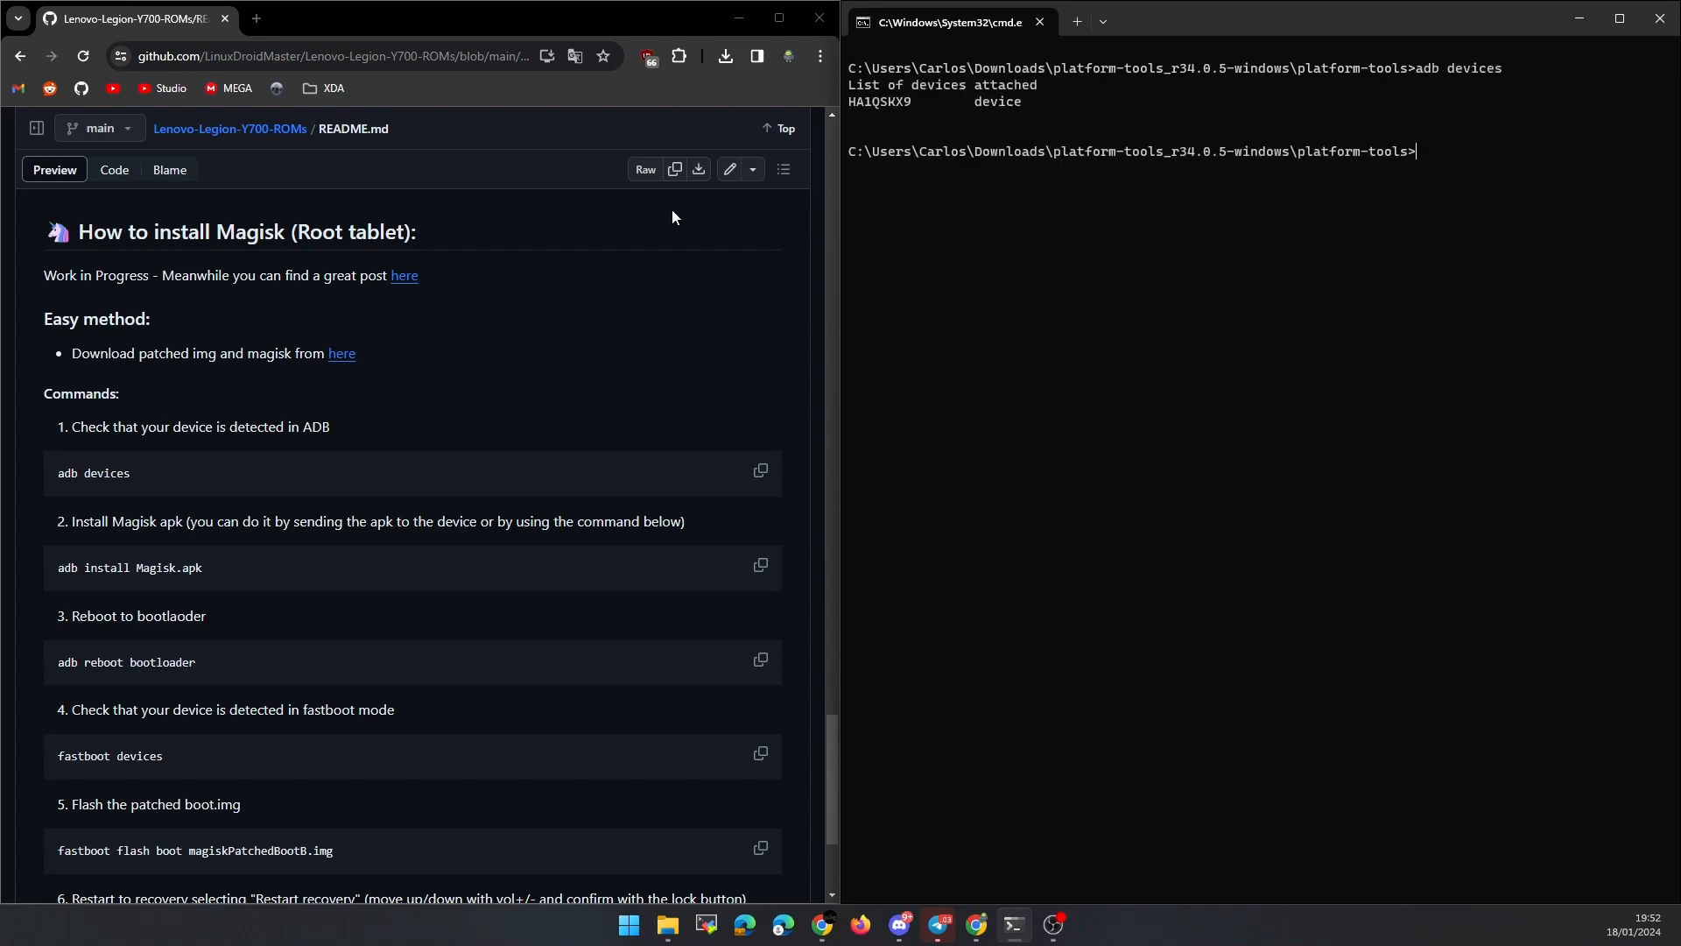
text(adb install Mag)
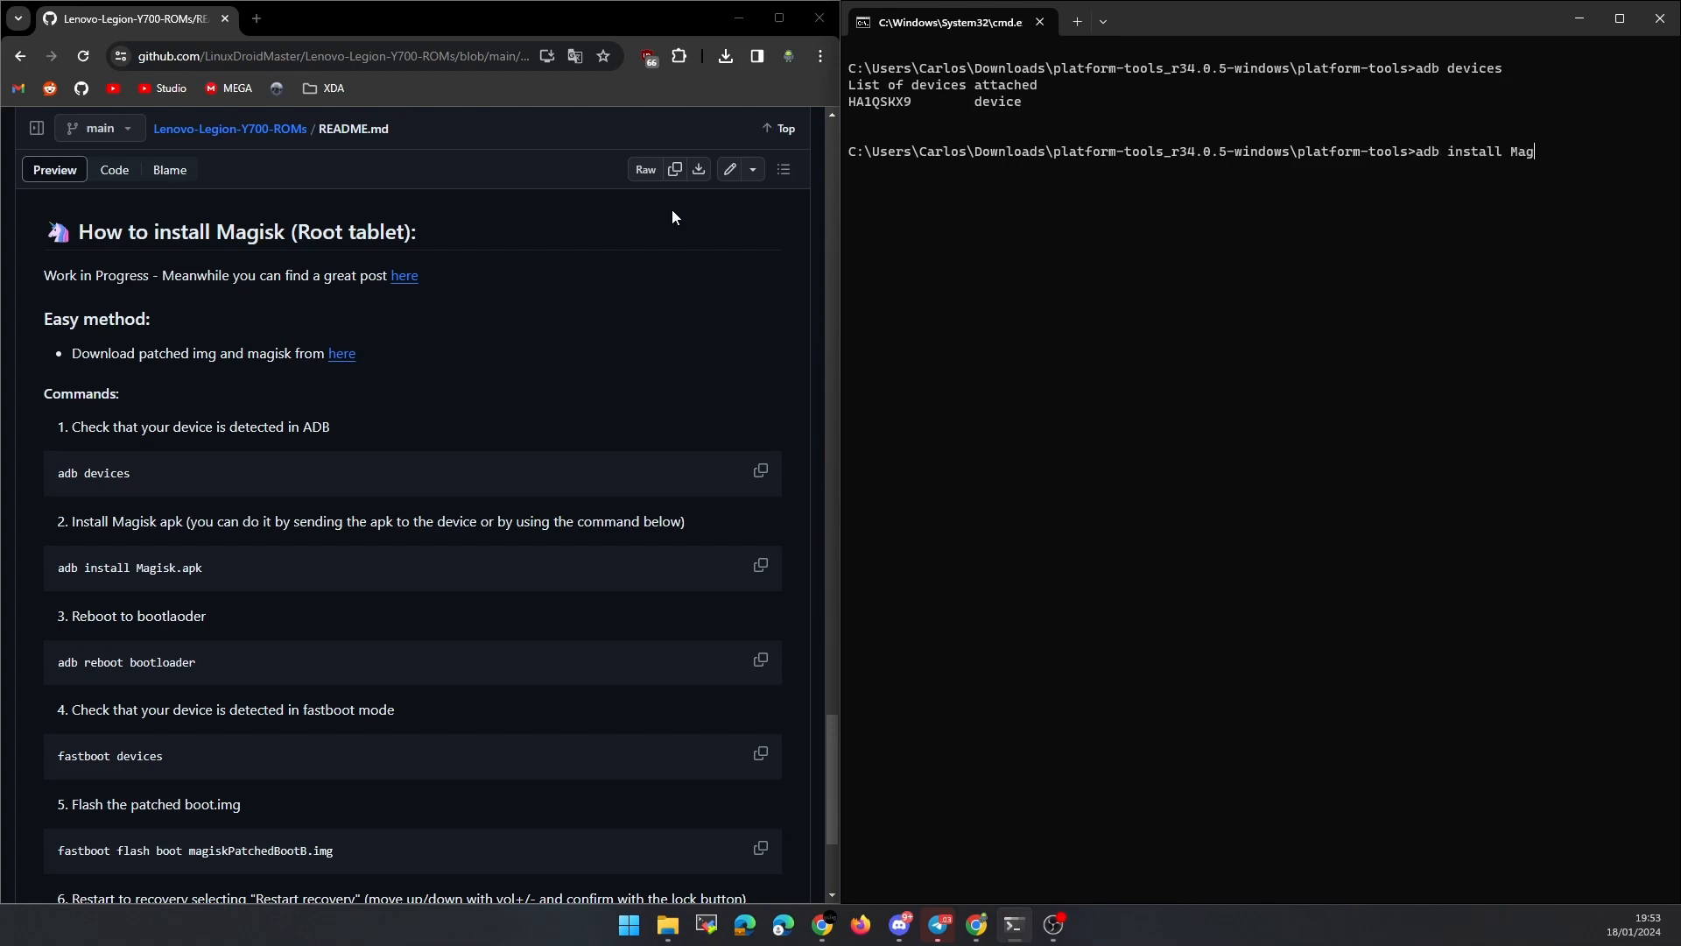
text(isk-v26.4.apk)
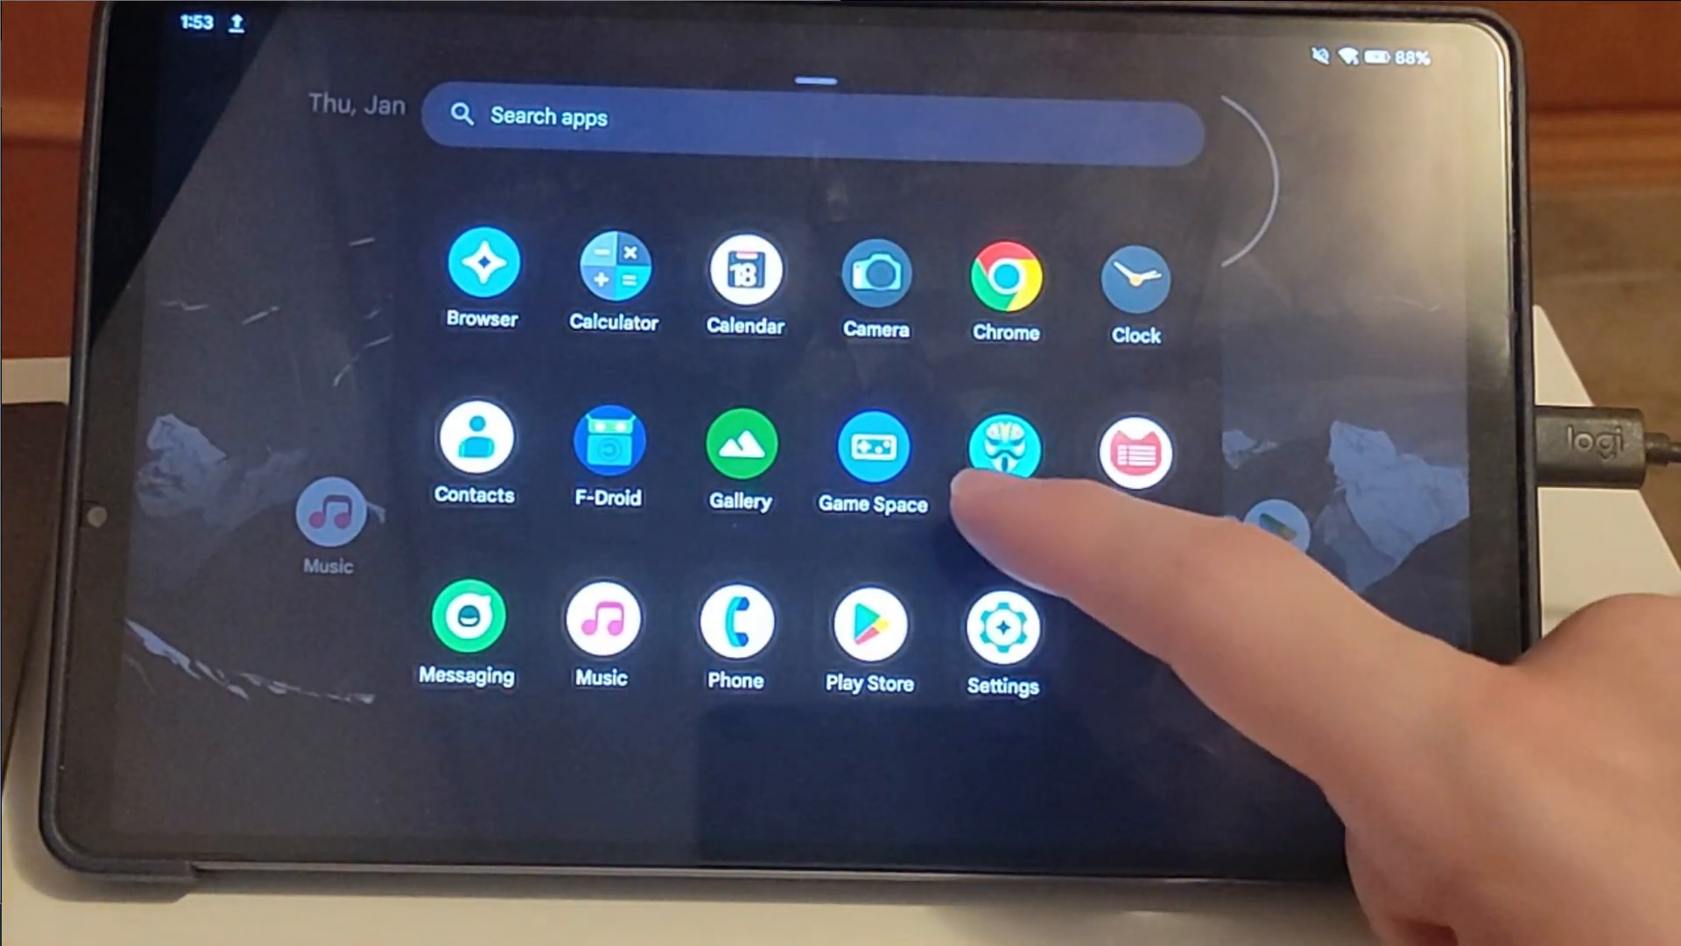
Long-press the Magisk icon in the app drawer, then launch the app.
click(1004, 449)
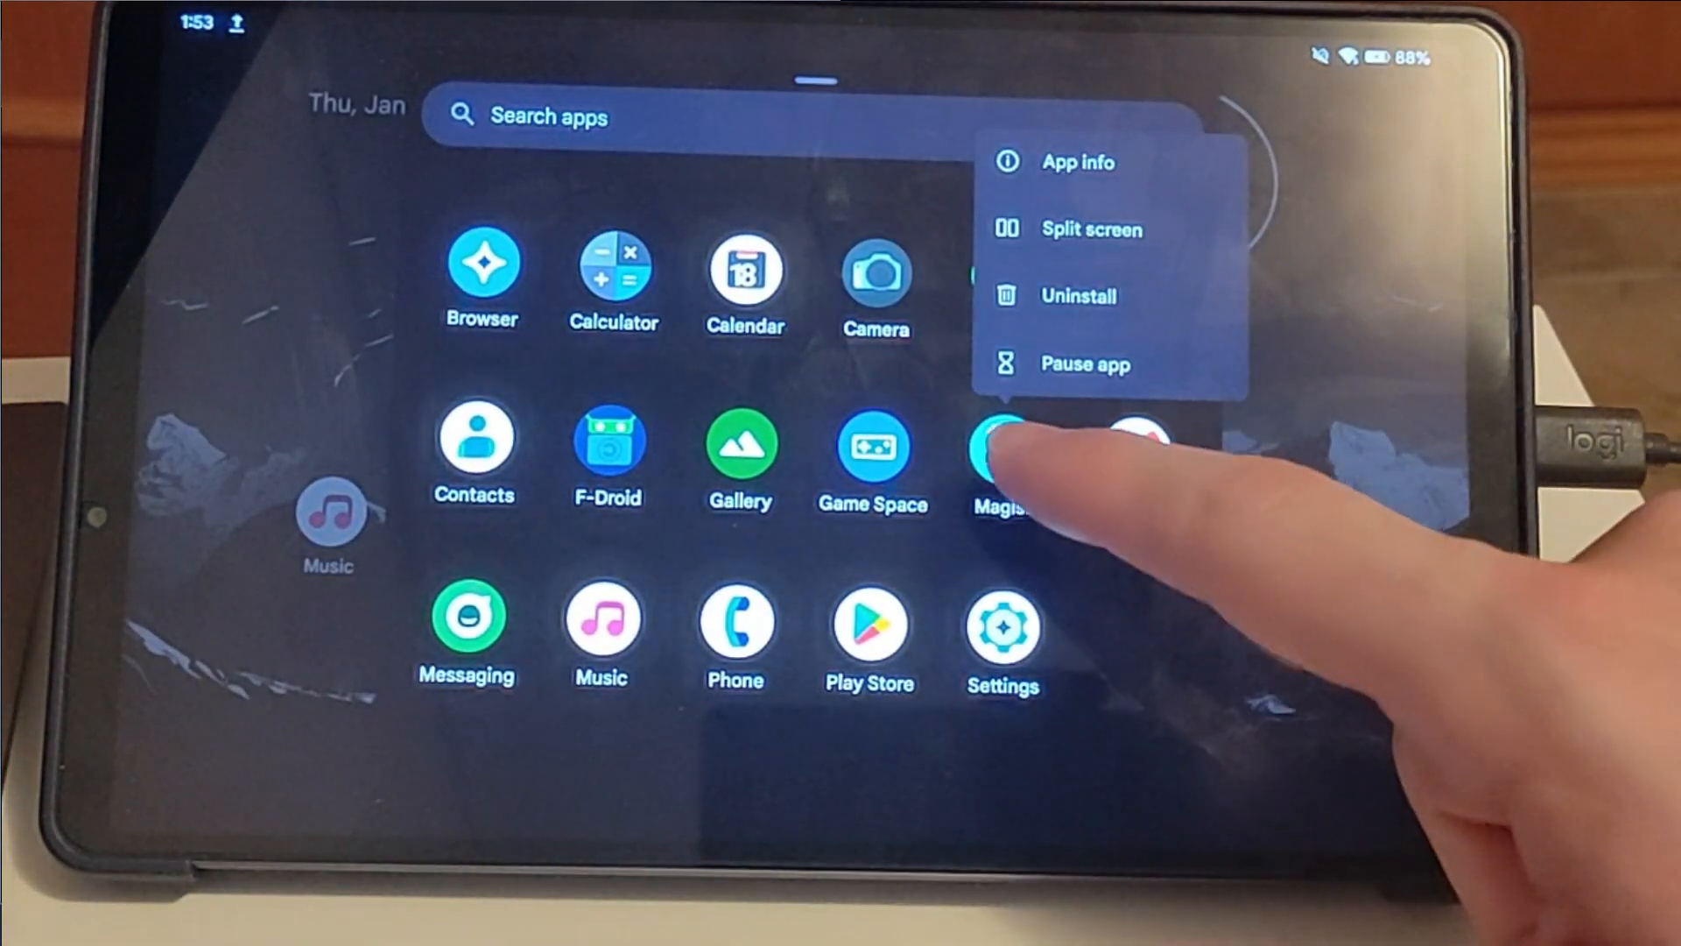
click(1003, 444)
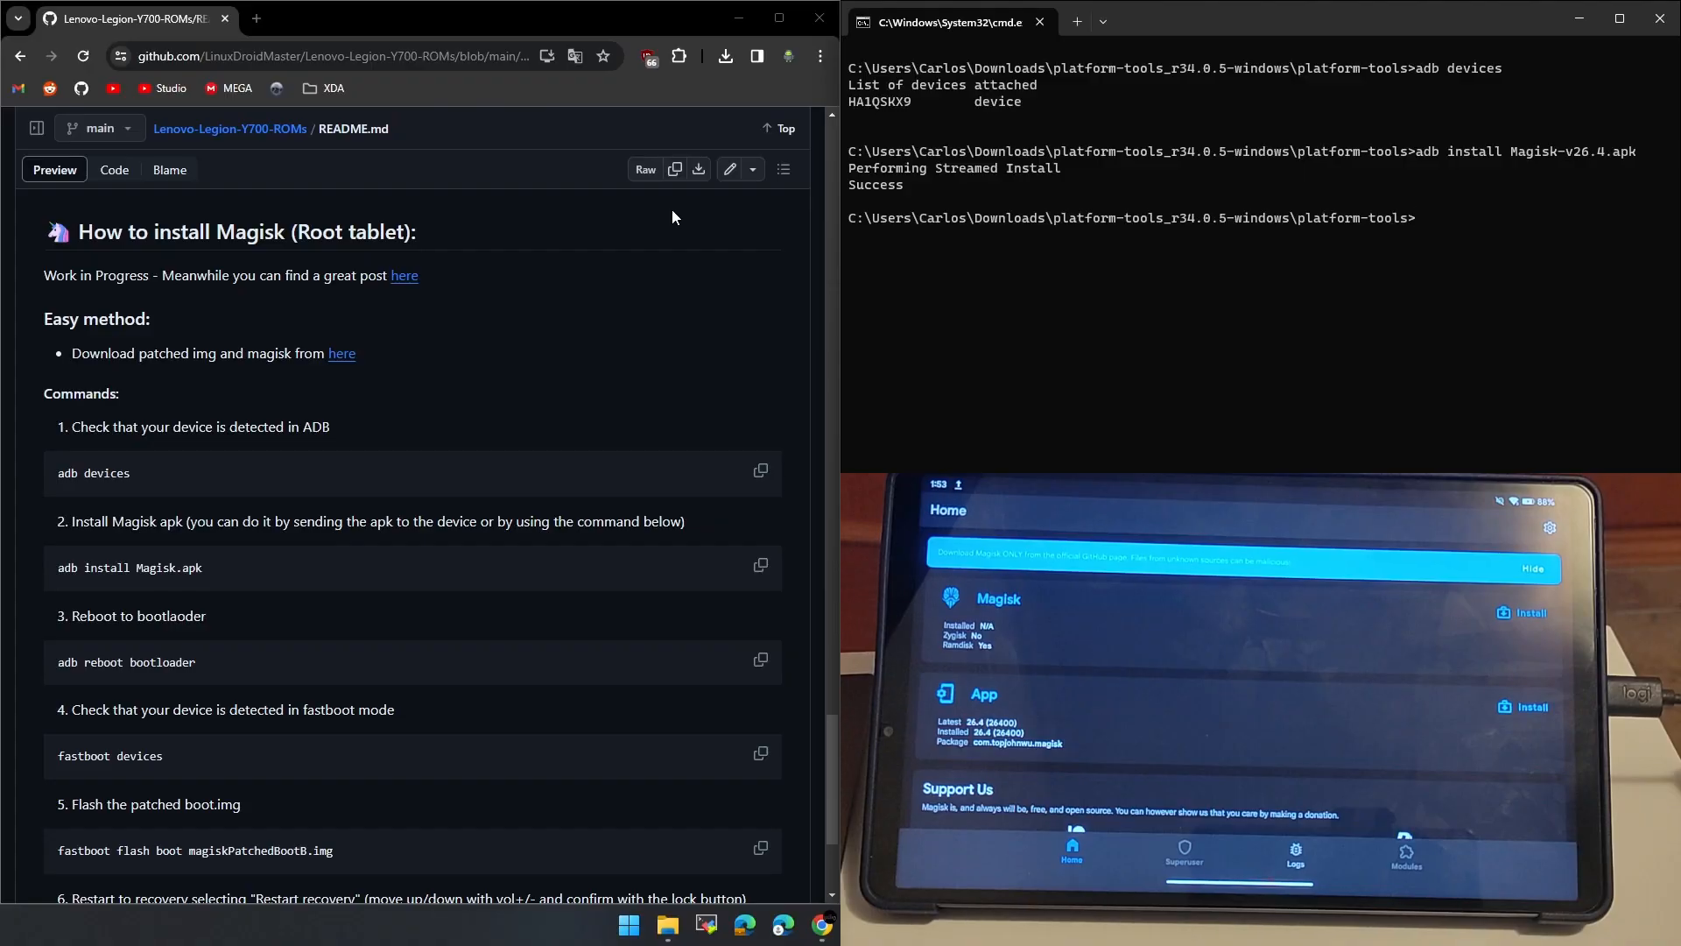
Reboot the tablet into bootloader mode with adb reboot bootloader.
text(adb reboot)
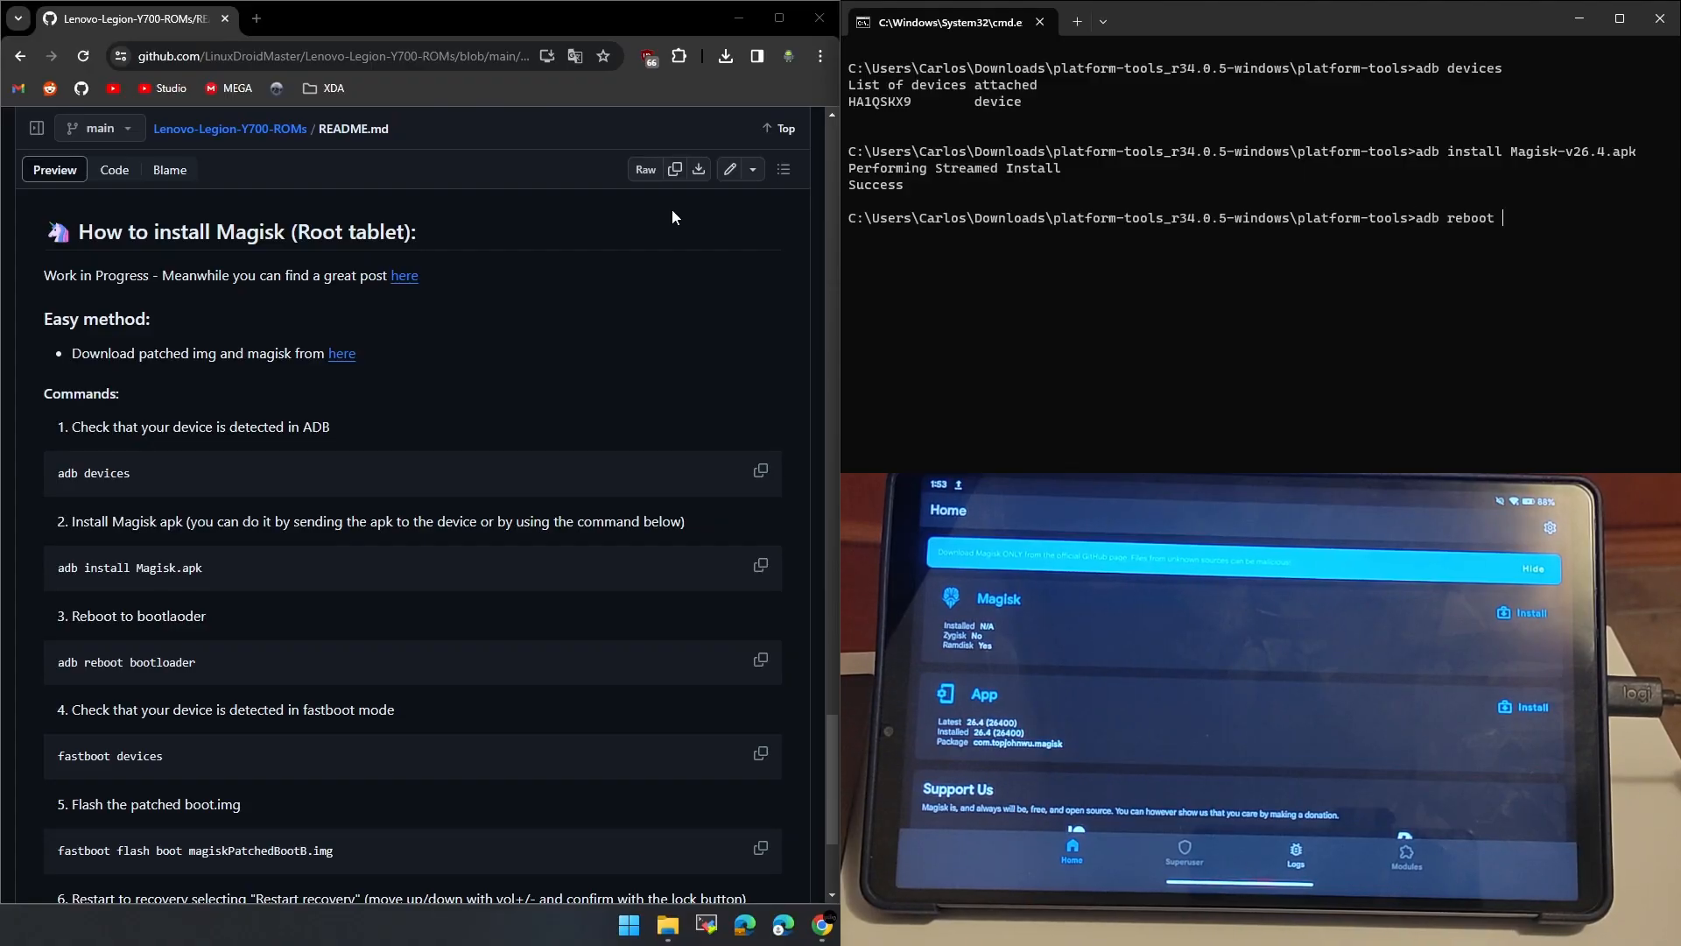
text(bootloader)
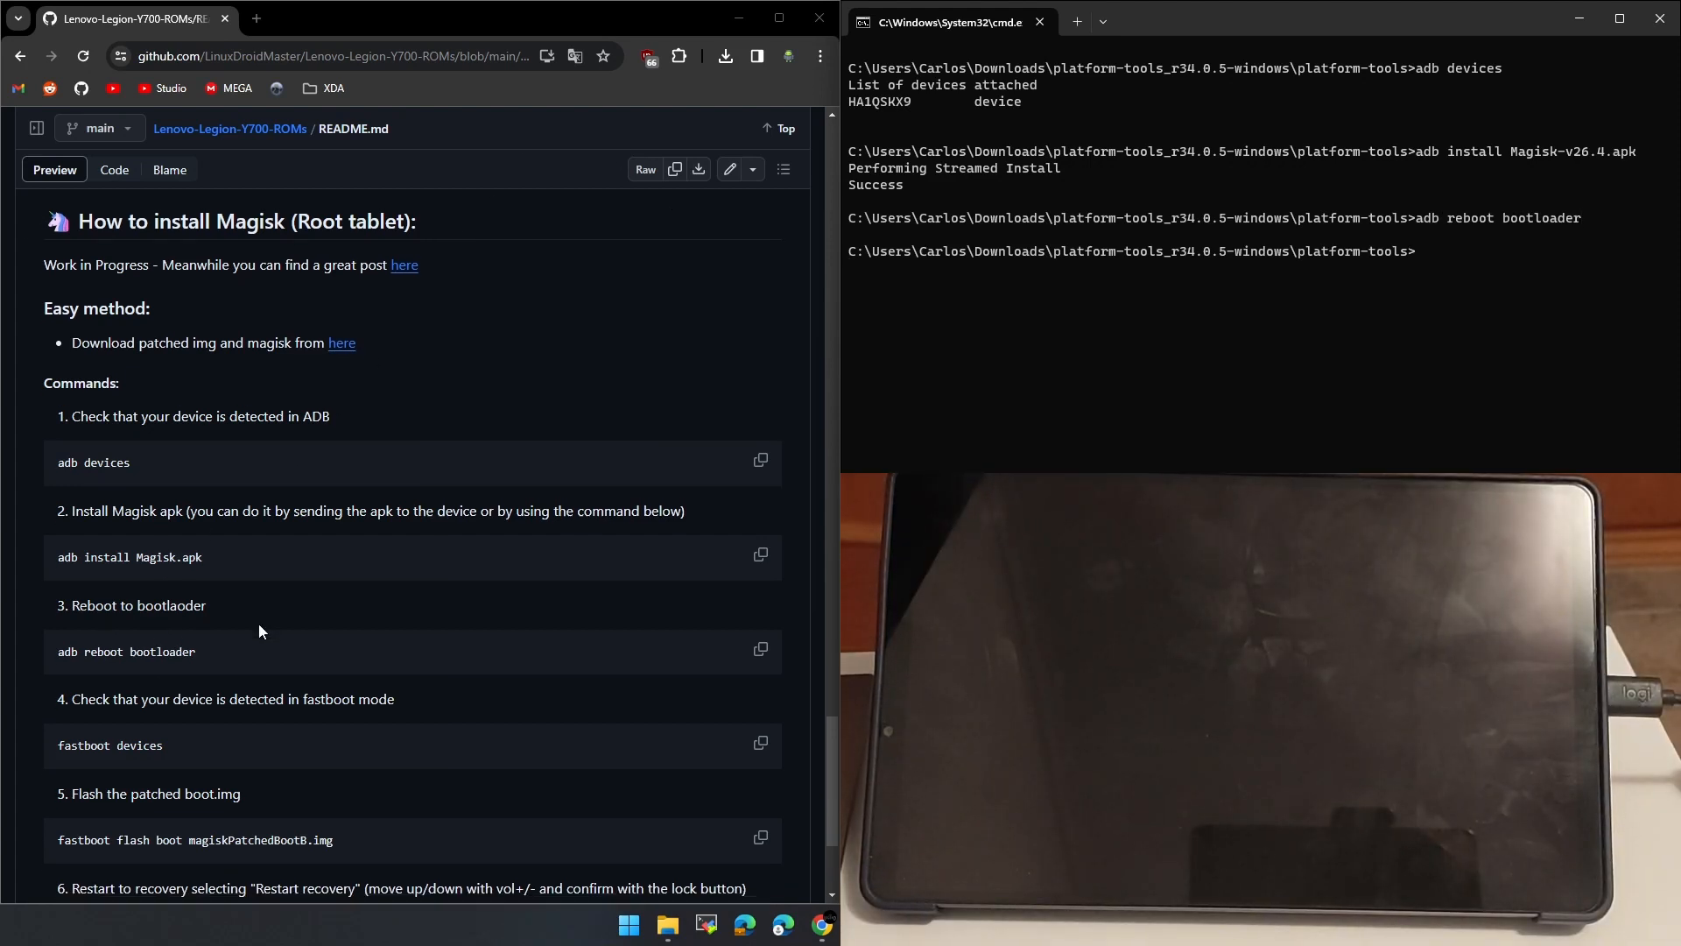
scroll(down, 3)
text(fastboot devices)
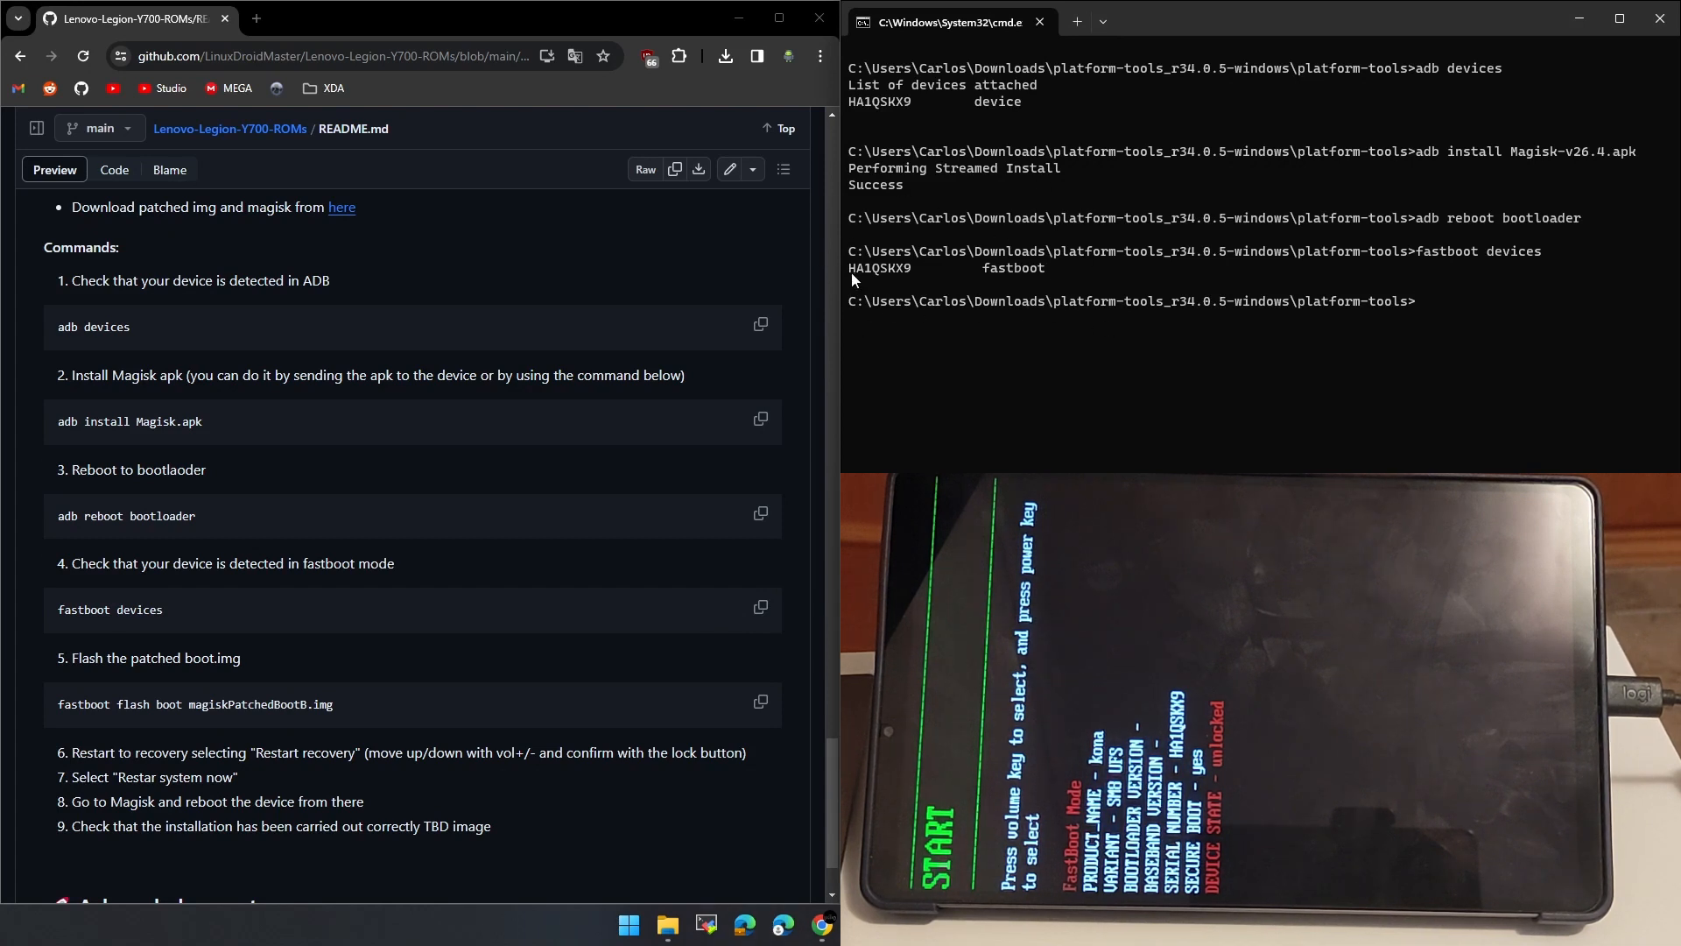
mouse_move(198, 702)
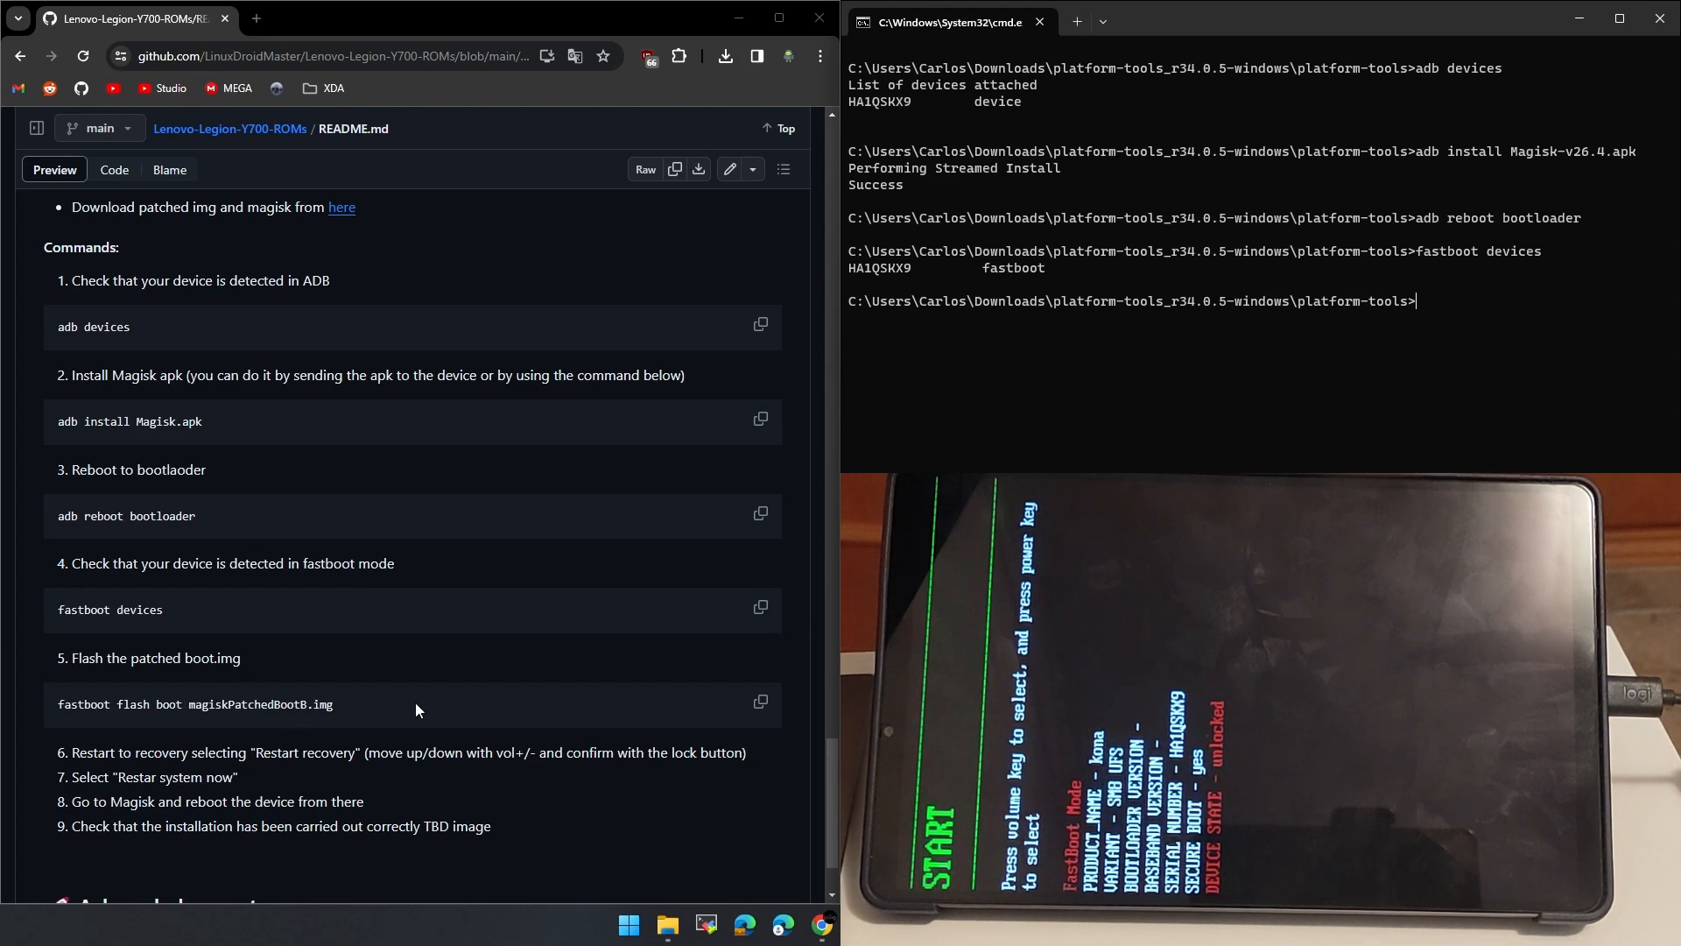
Flash magiskPatchedBootB.img to the boot partition with fastboot.exe flash boot.
text(fastboot.exe flash b)
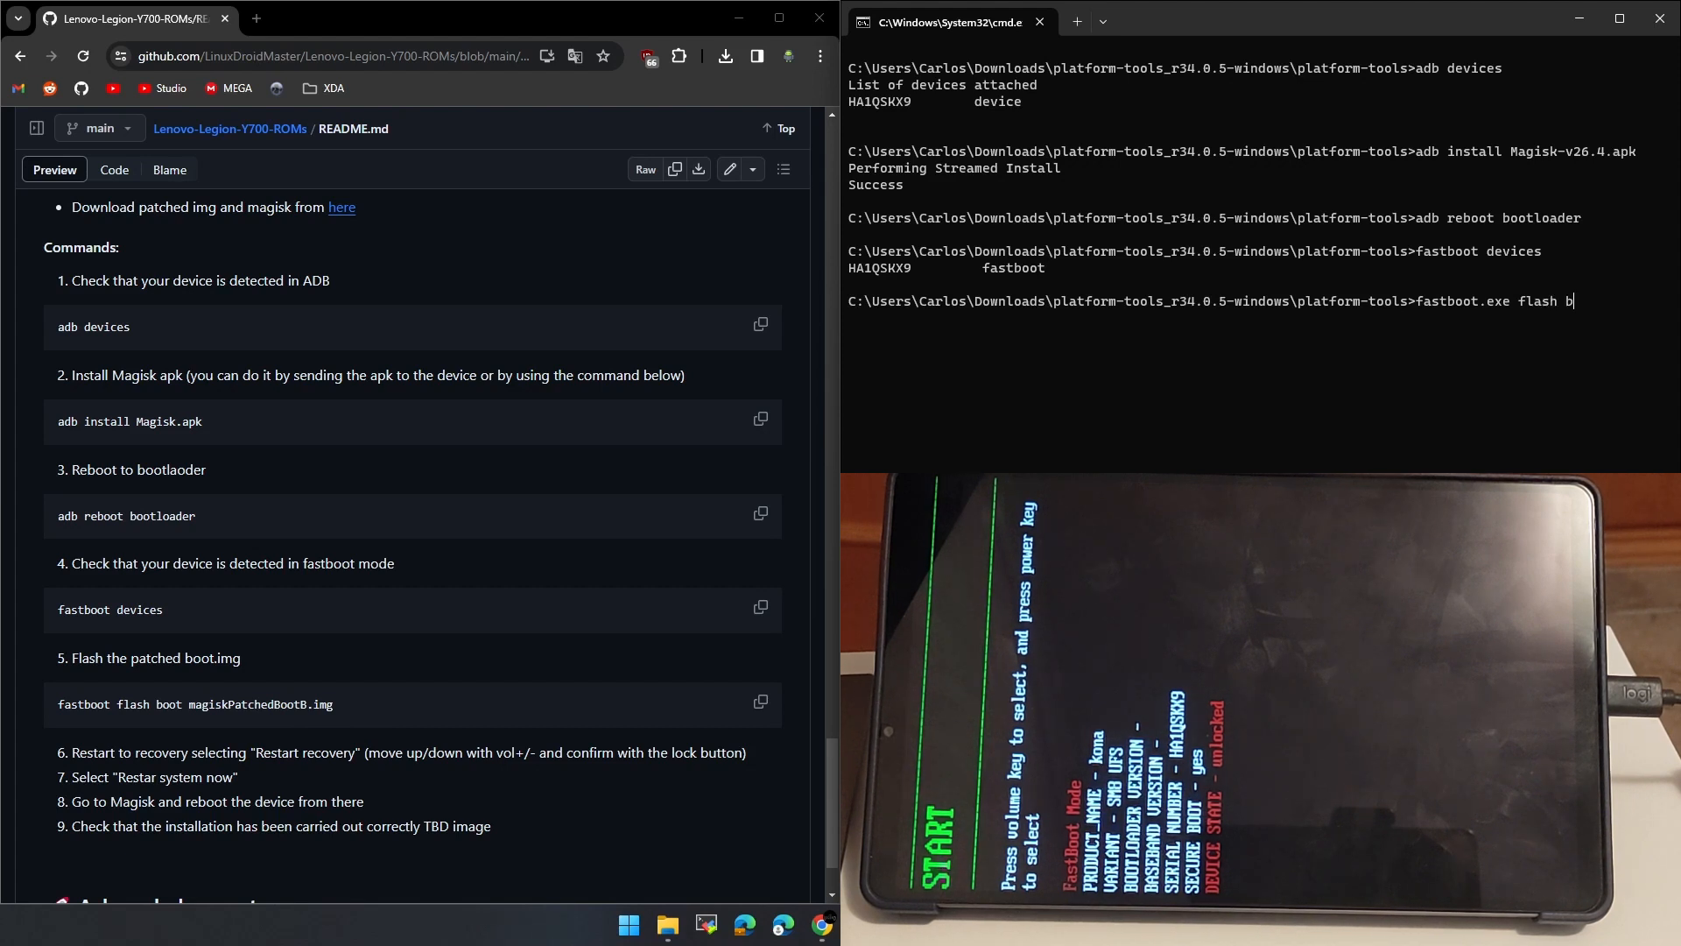
text(oot)
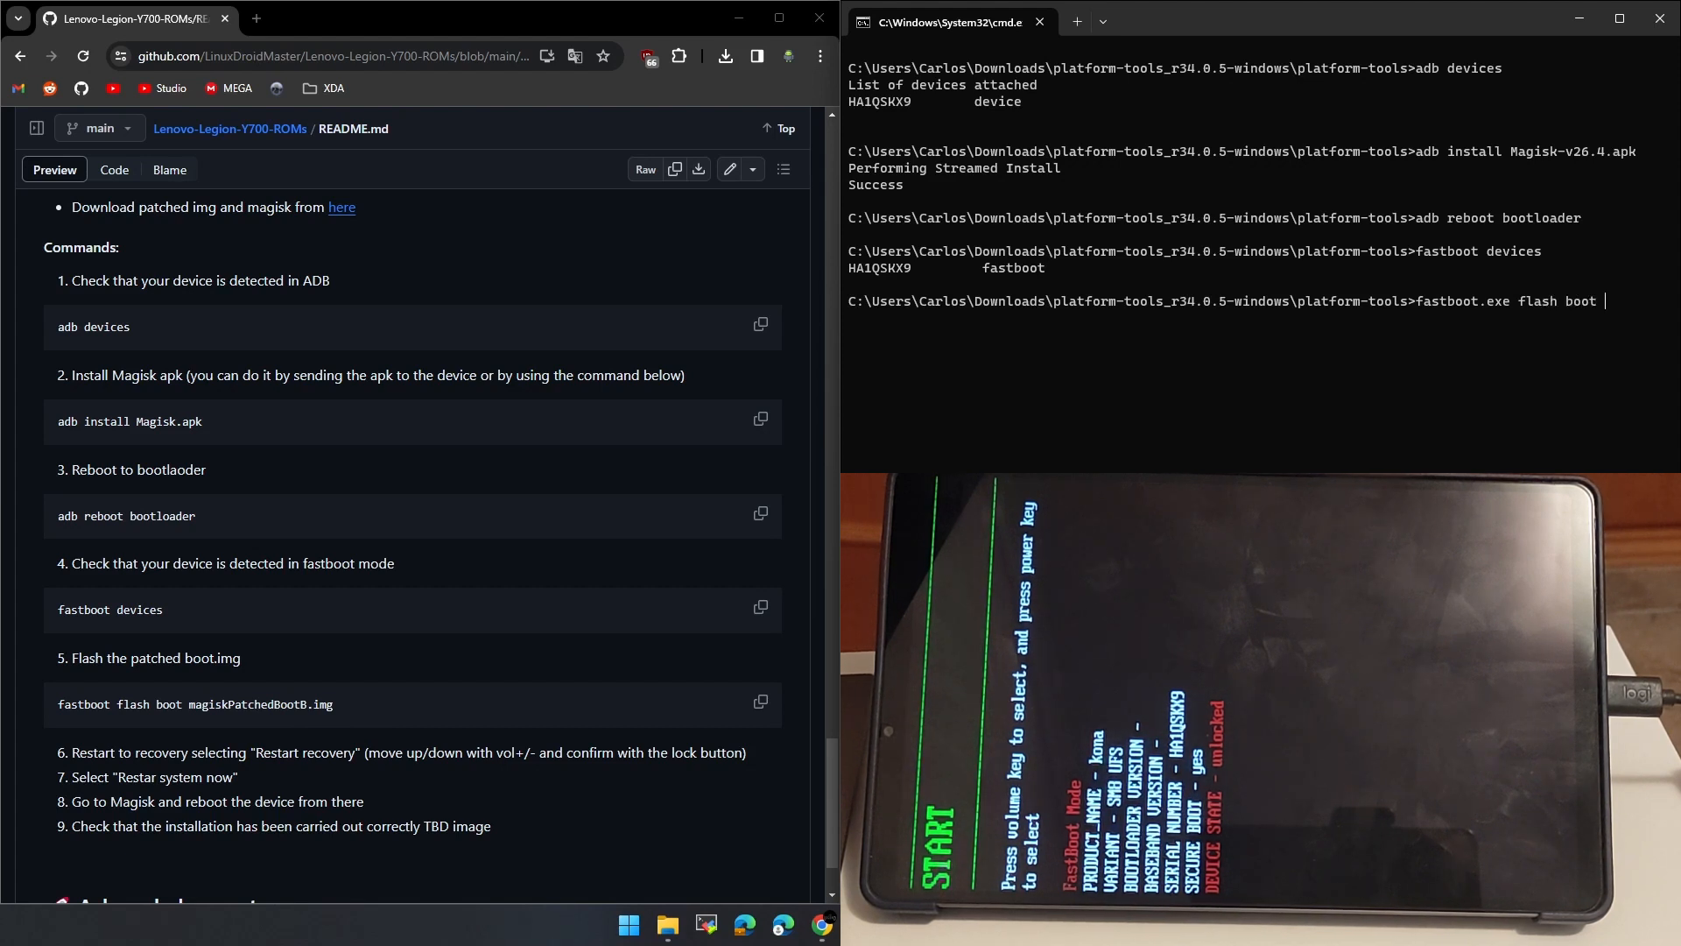
text(AdbWinApi.dll)
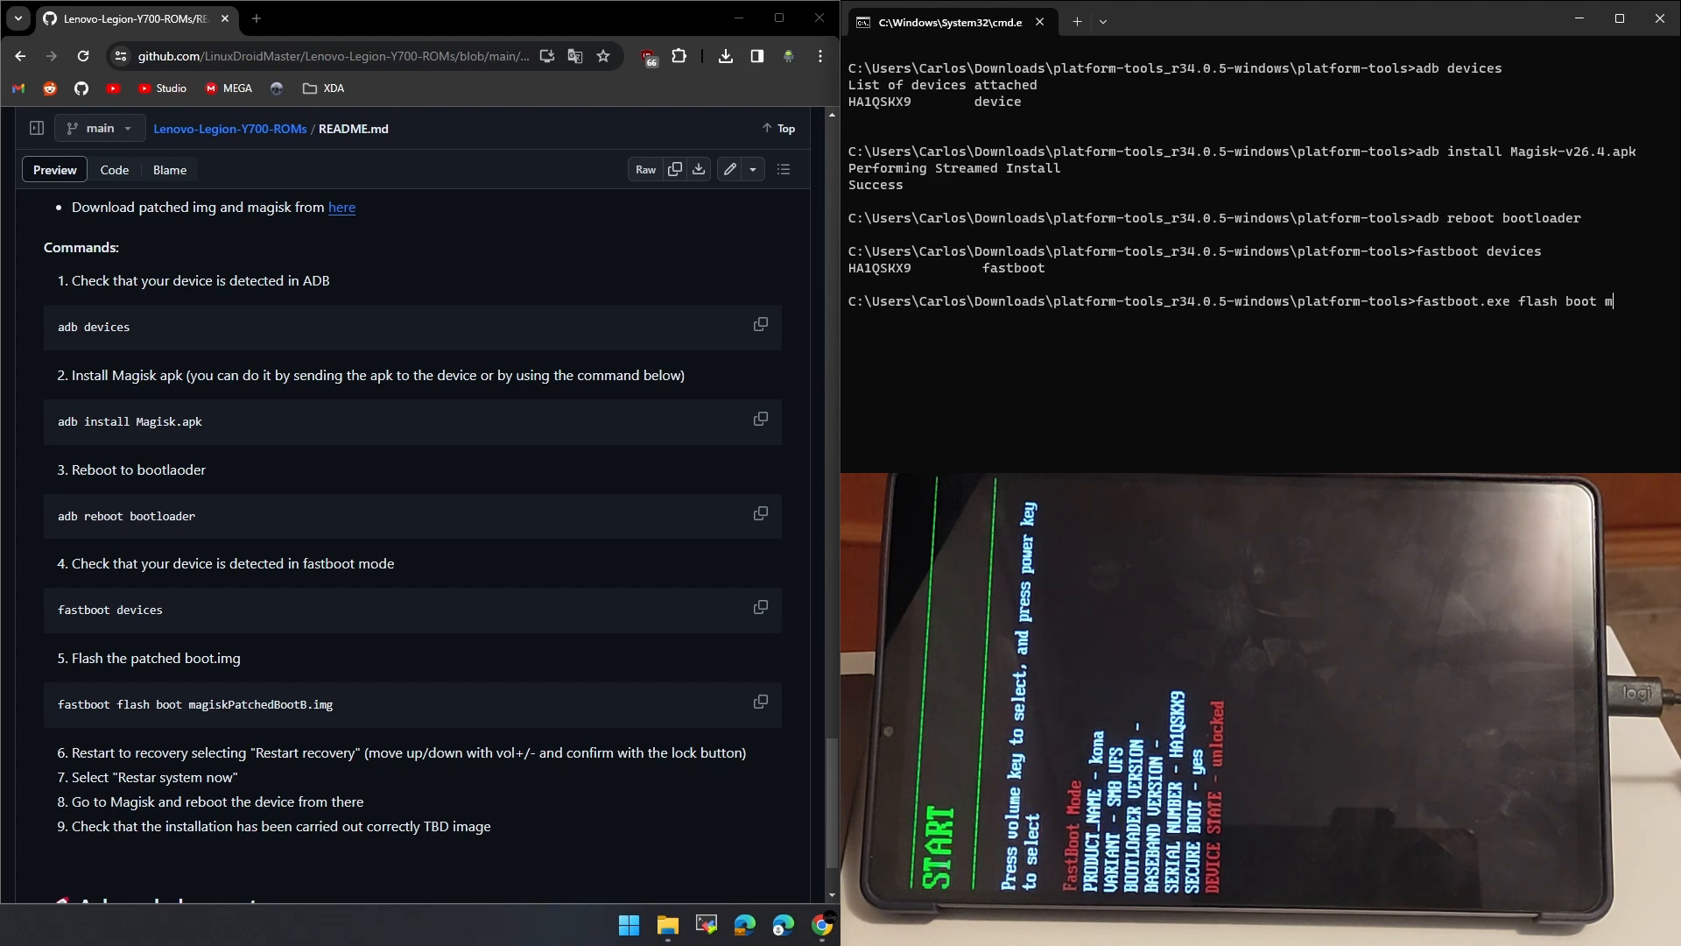
text(agiskPatchedBootB.img)
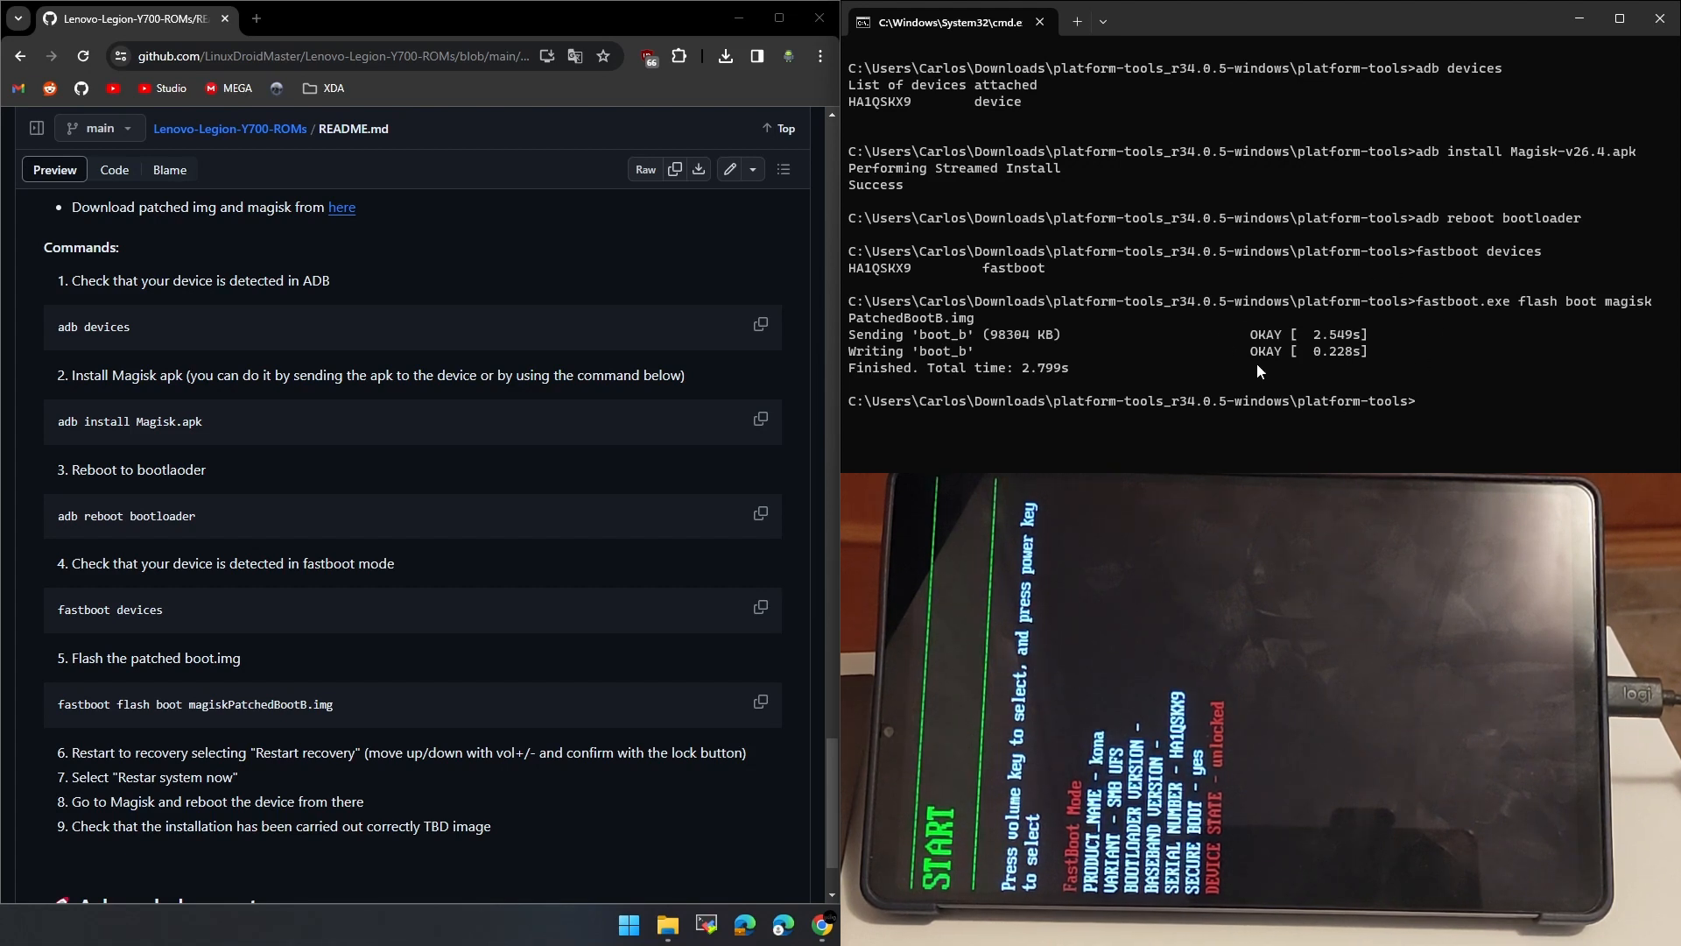
text(fastb)
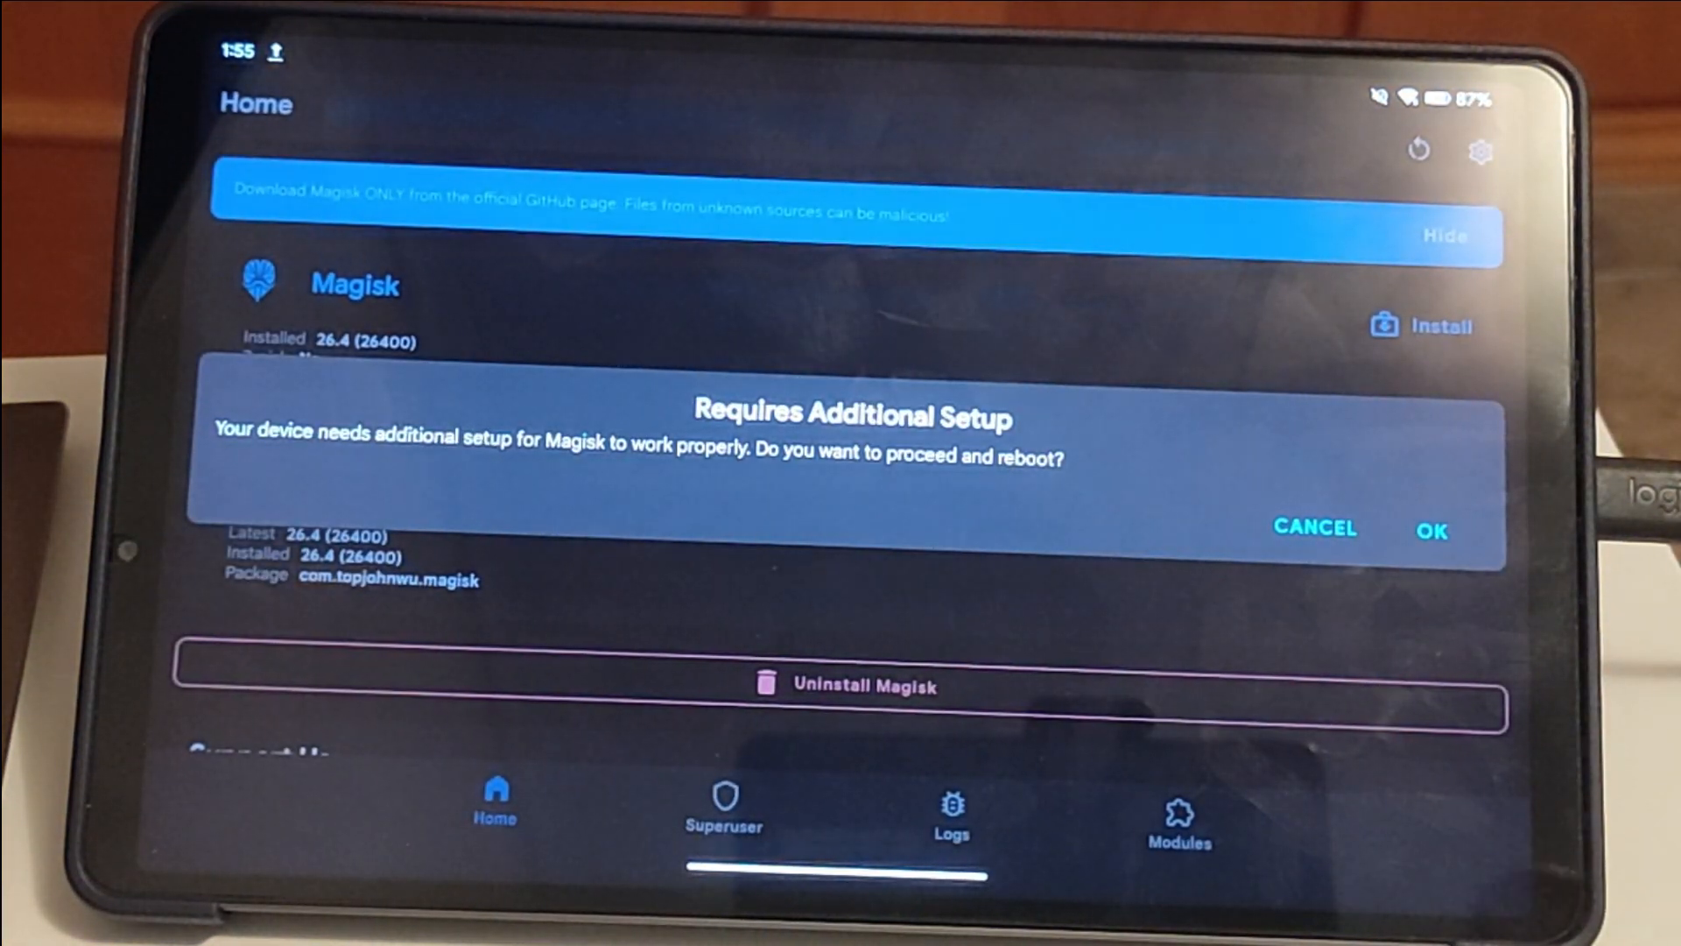
Accept Magisk's 'Requires Additional Setup' prompt with OK to reboot.
click(1430, 530)
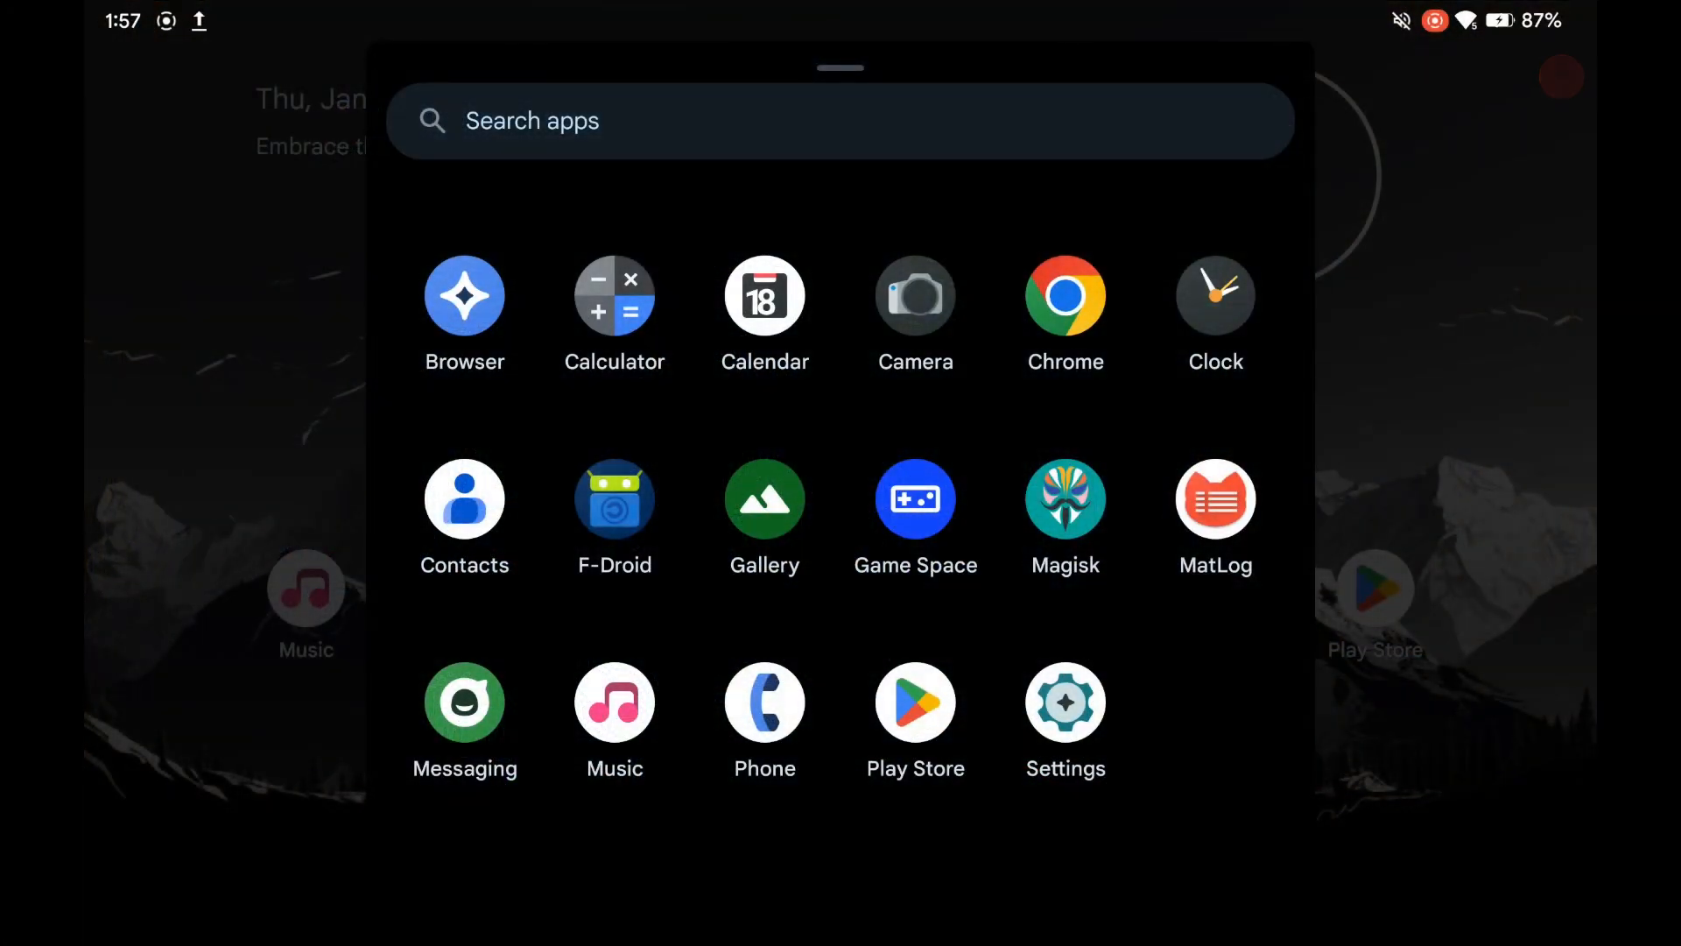
Launch Magisk to confirm version 26.4 with Ramdisk Yes, then open its settings.
click(1065, 499)
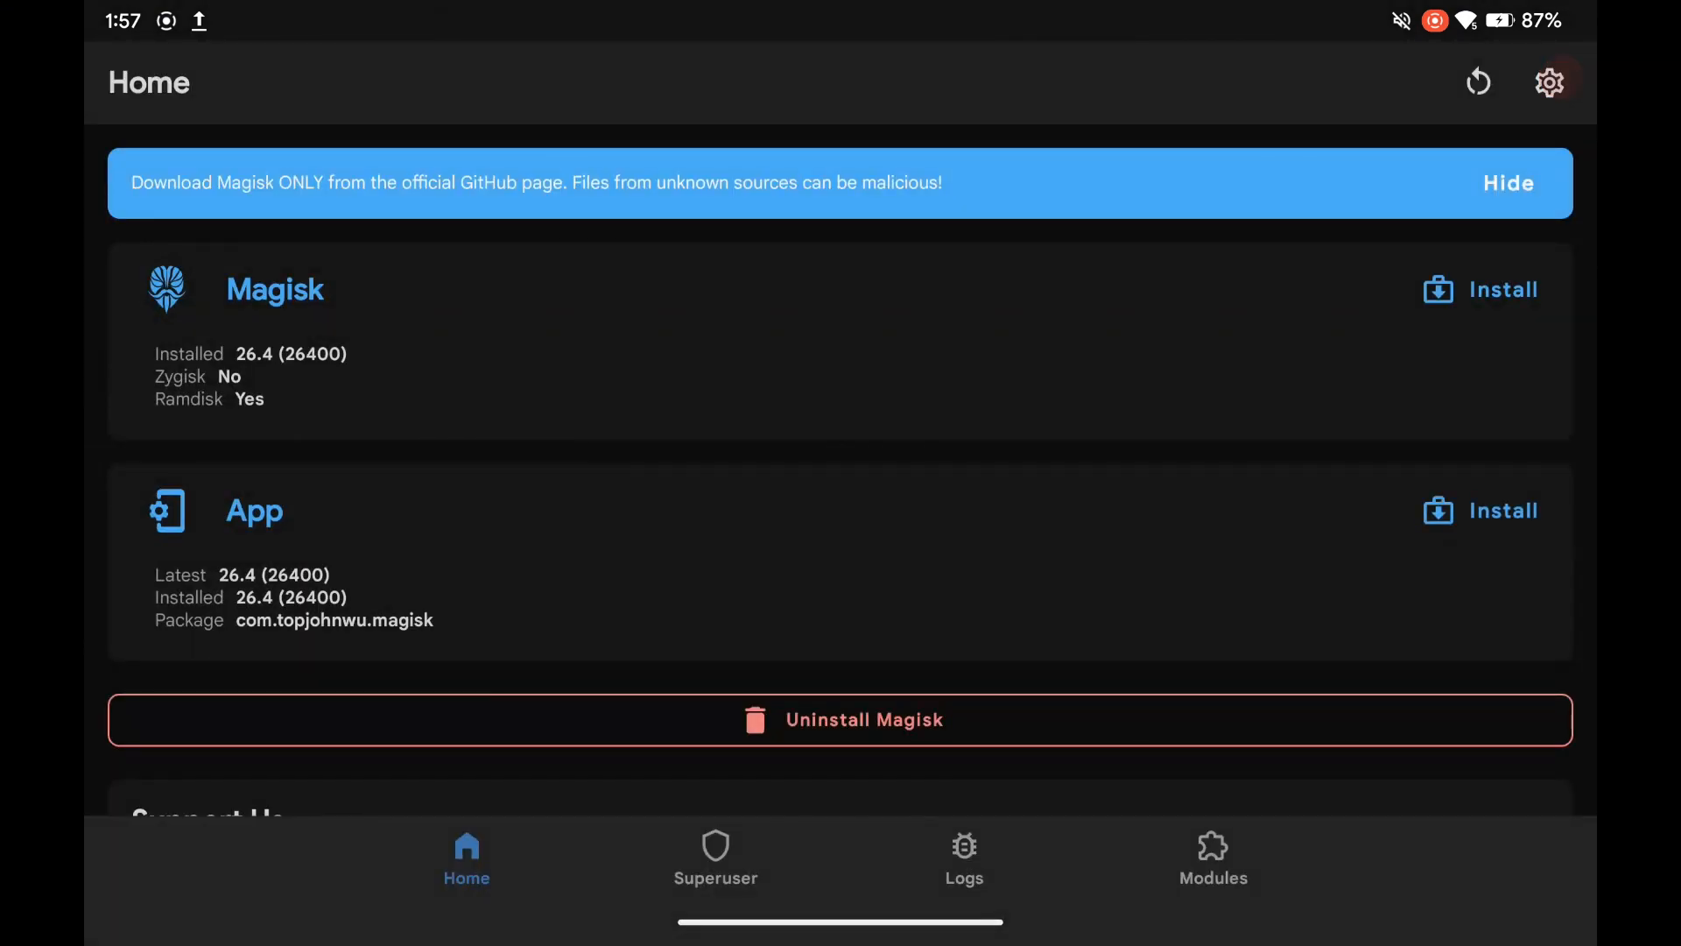
click(1550, 82)
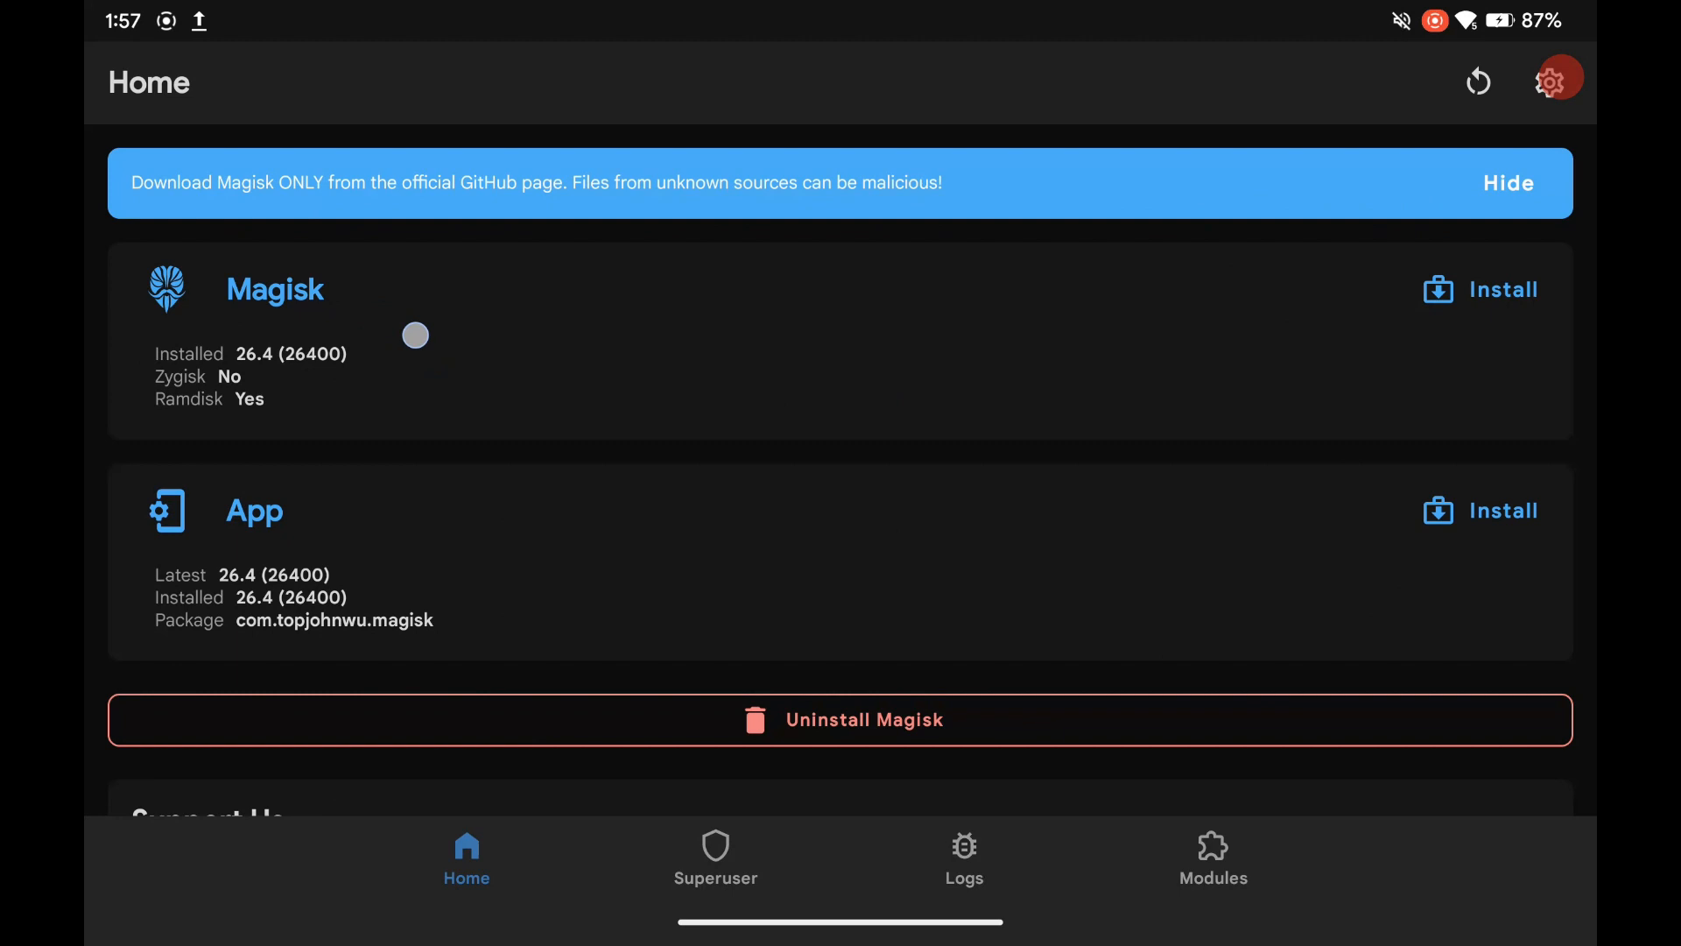